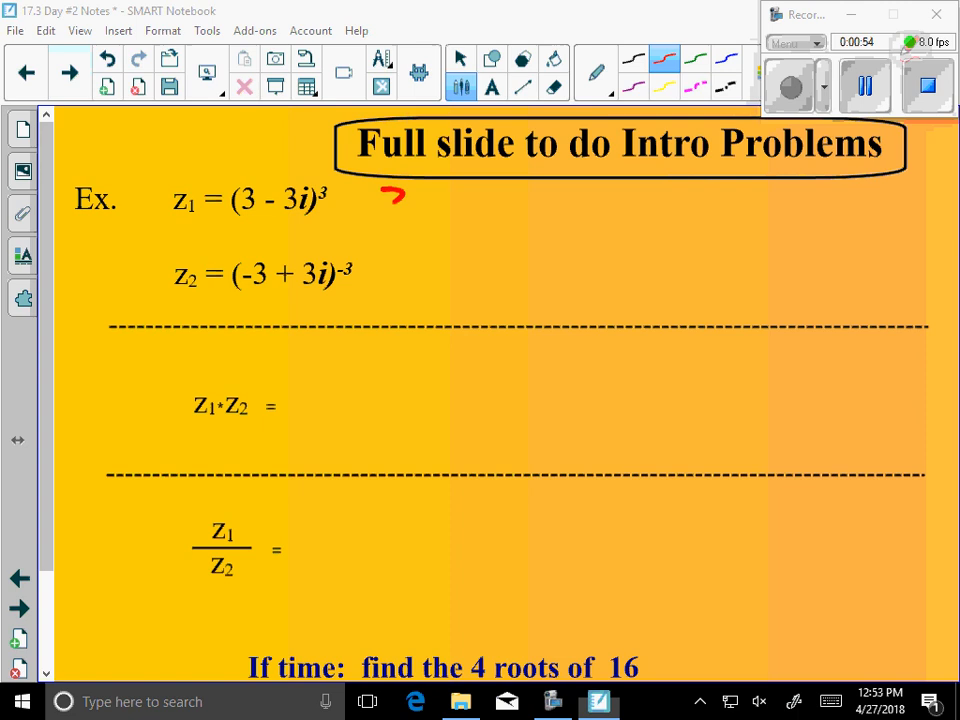
- Write z1 = (3√2 cis(−π/4))^3 in red beside the example
drag(384, 200, 486, 200)
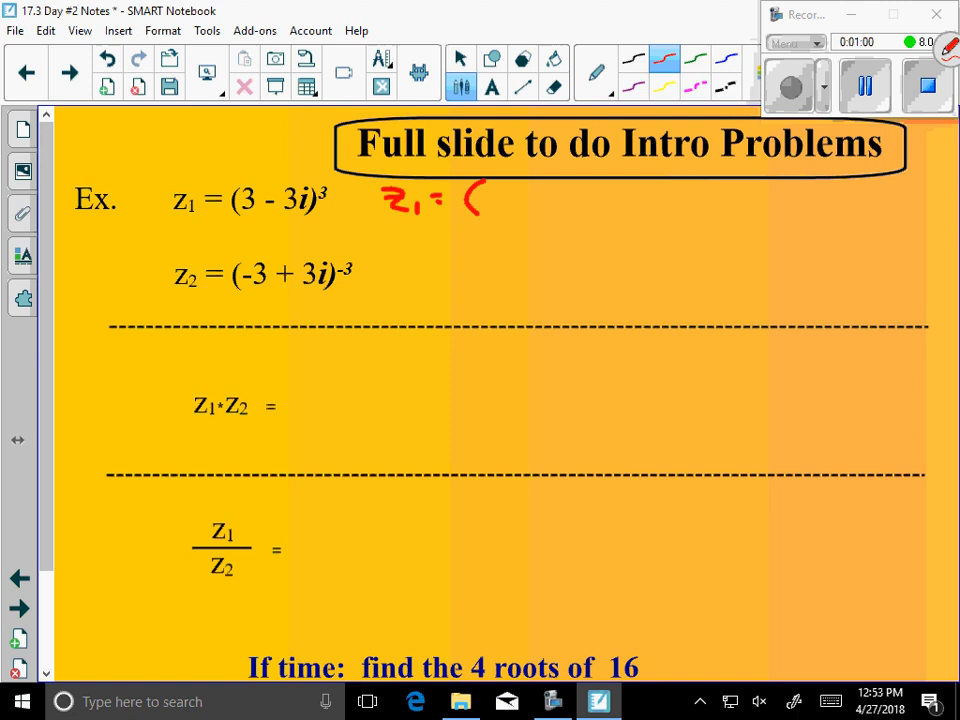
drag(486, 196, 550, 210)
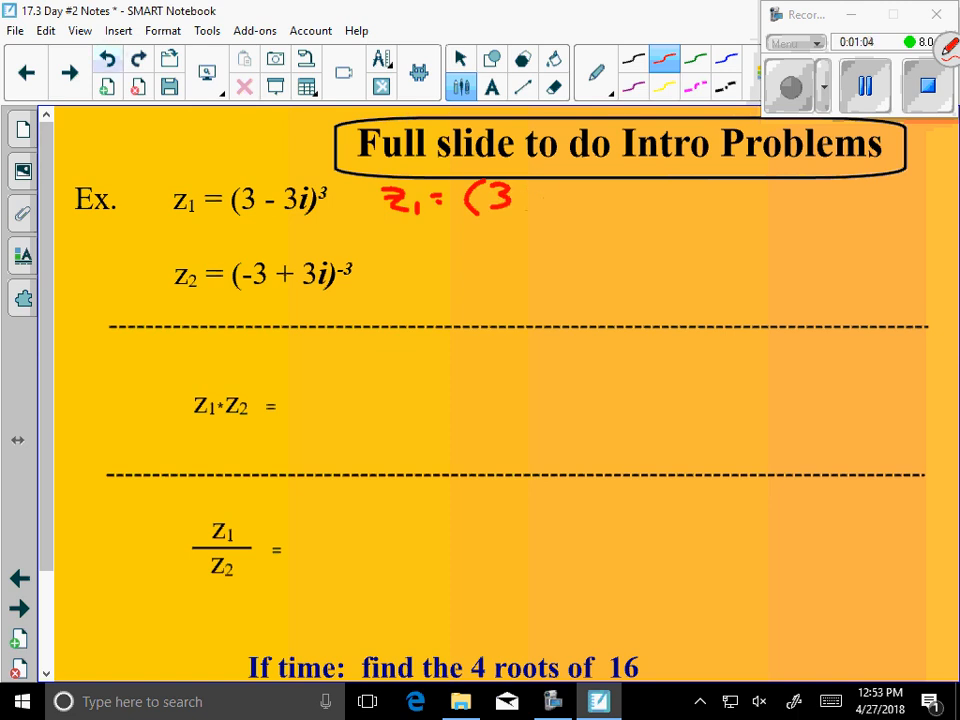
drag(516, 210, 560, 180)
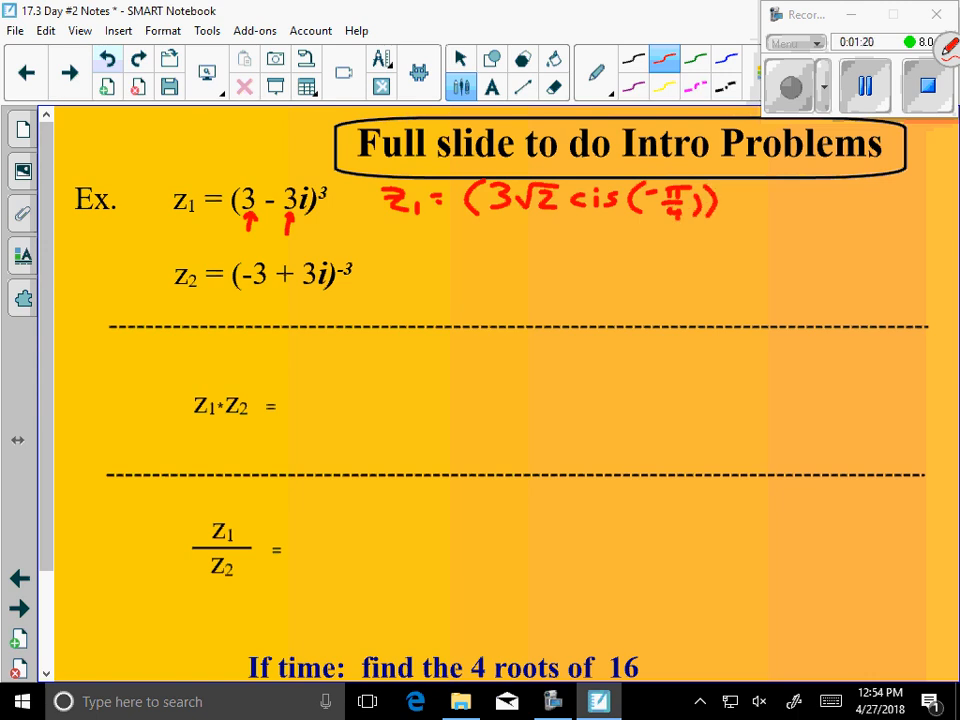
drag(716, 184, 730, 164)
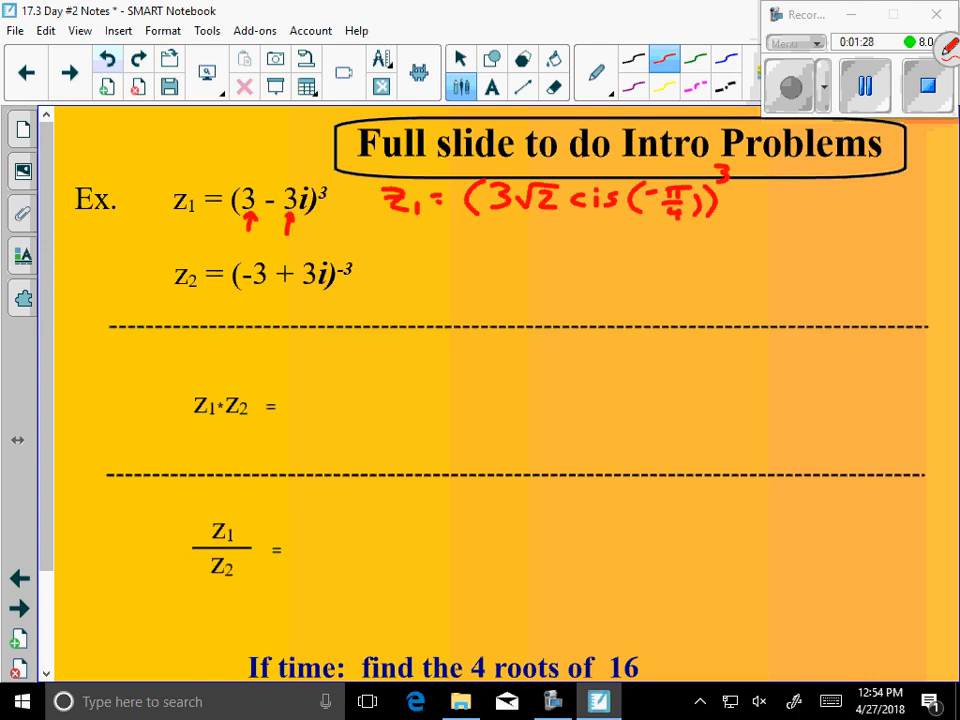
- Cube the modulus in the margin (√2³ = 2√2) and write z1 = 54√2 cis(−3π/4)
drag(576, 240, 636, 240)
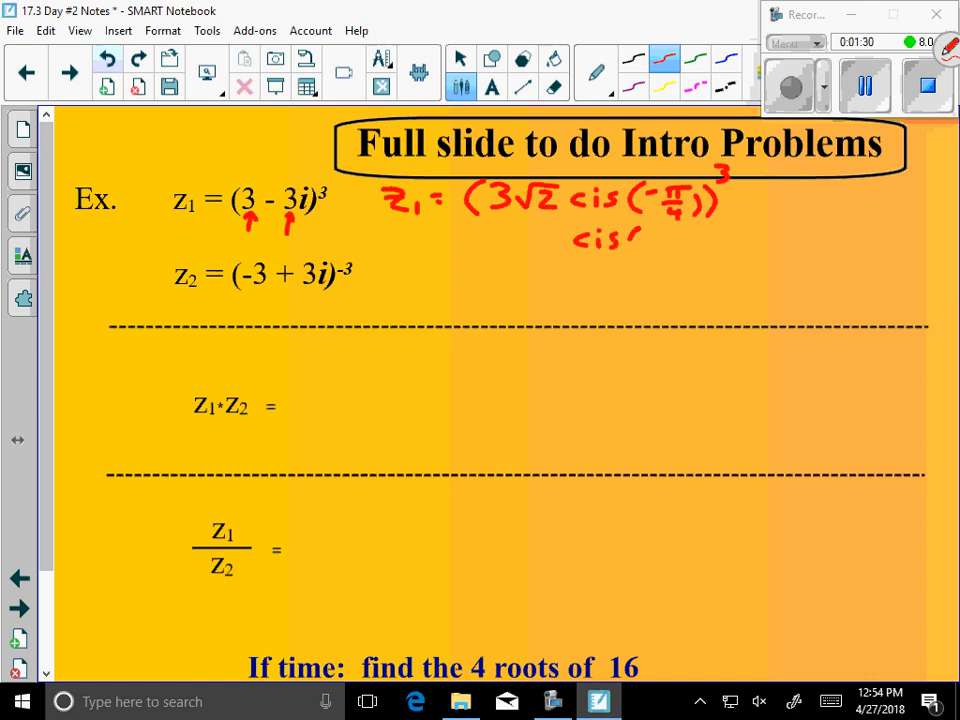
drag(624, 240, 660, 236)
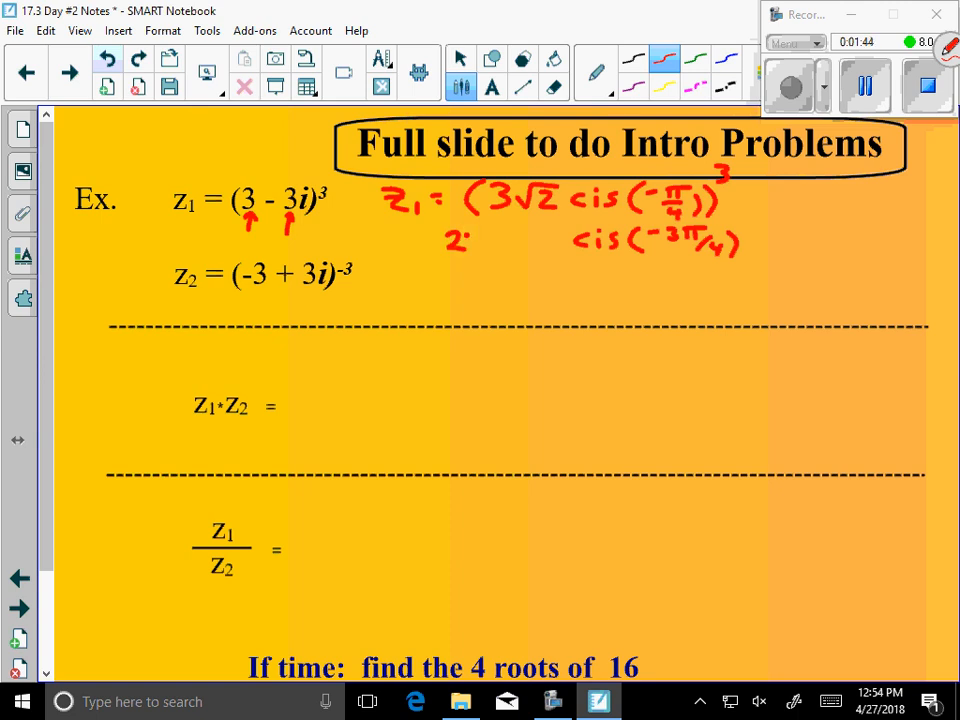
text(7·2√)
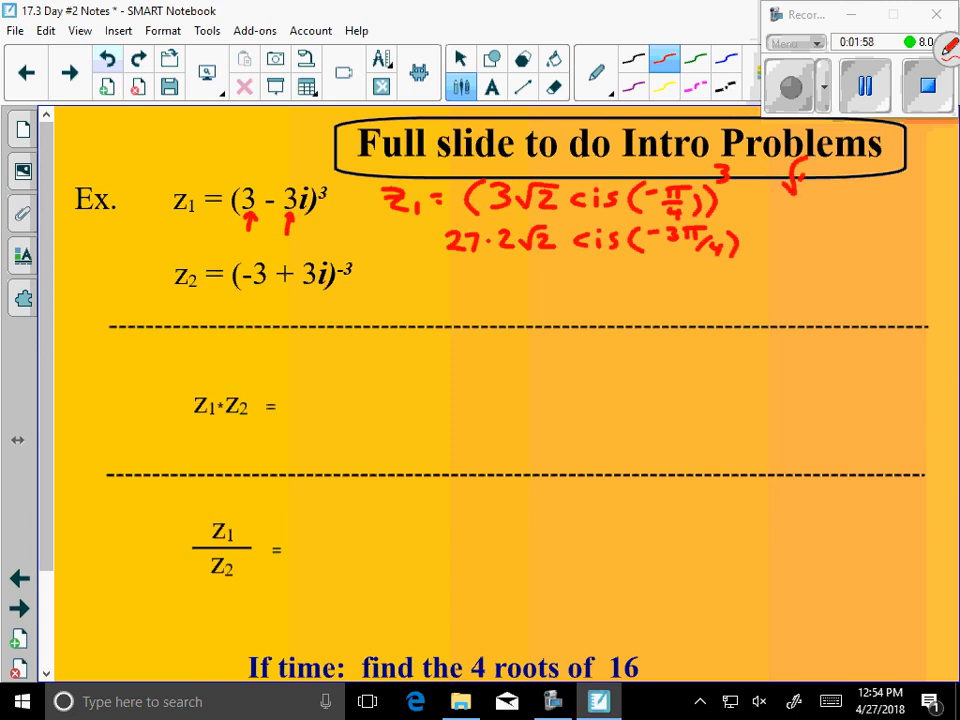
drag(790, 164, 840, 184)
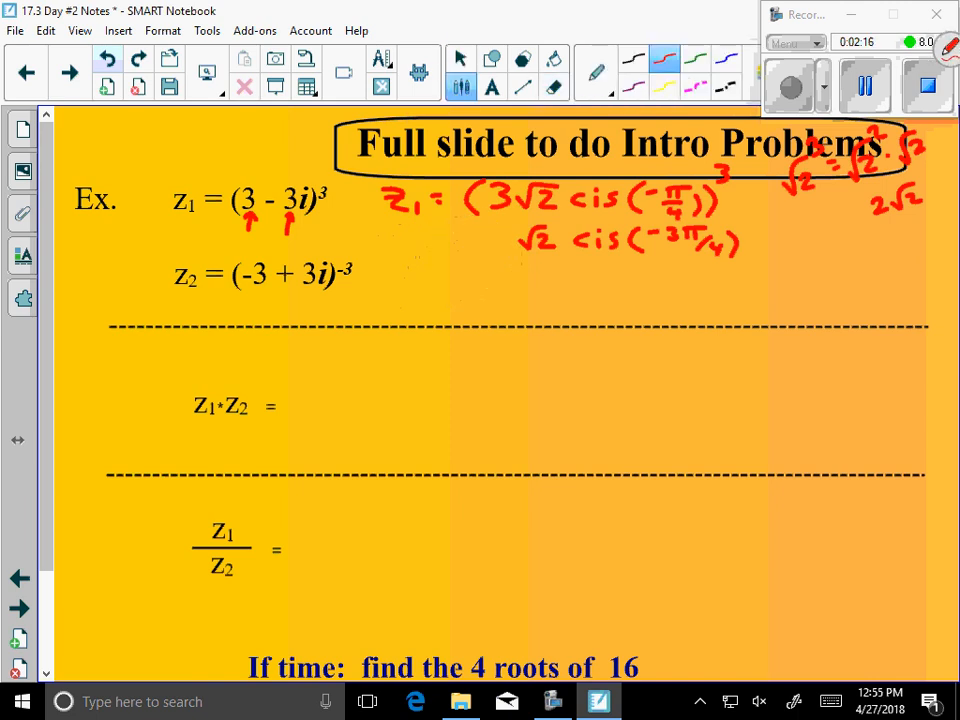
text(54)
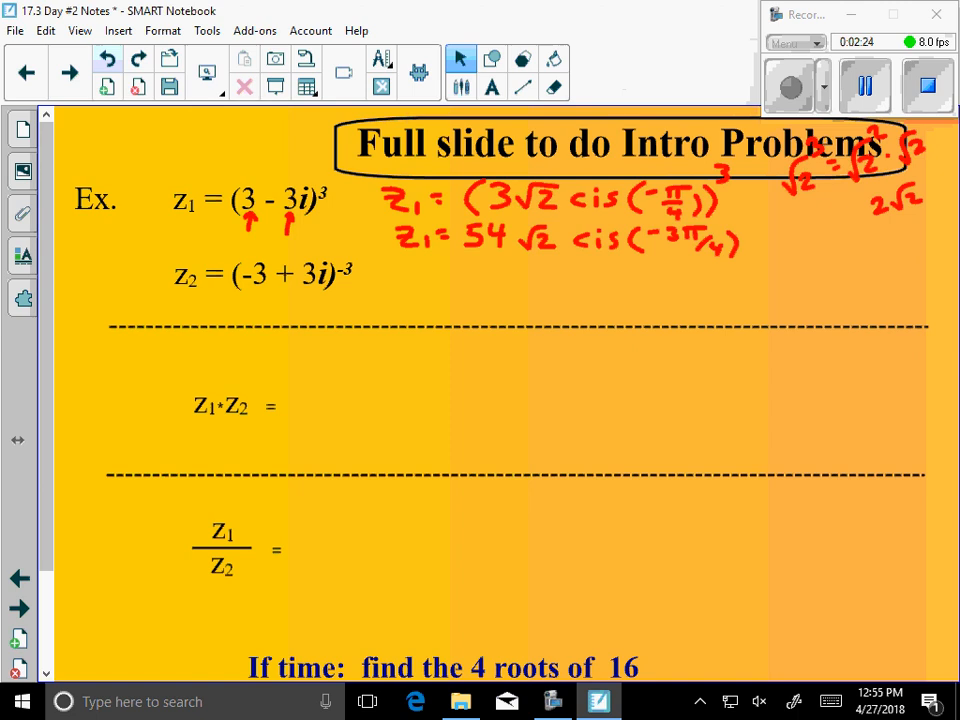
- Erase the first z1 working line, then circle z2's −3 exponent in blue ink
click(552, 88)
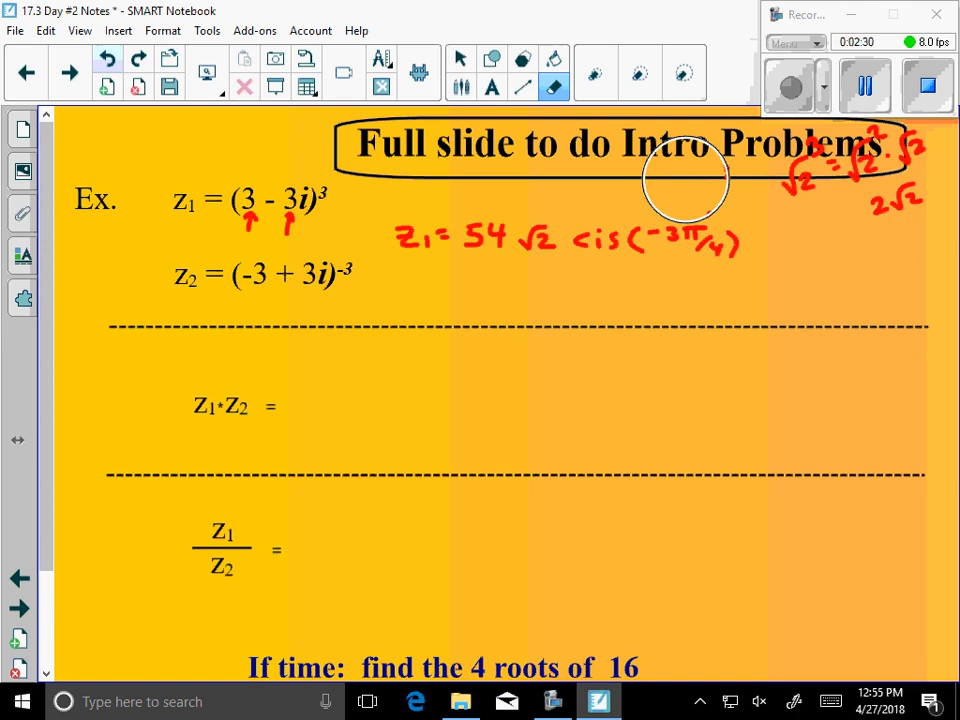
click(460, 60)
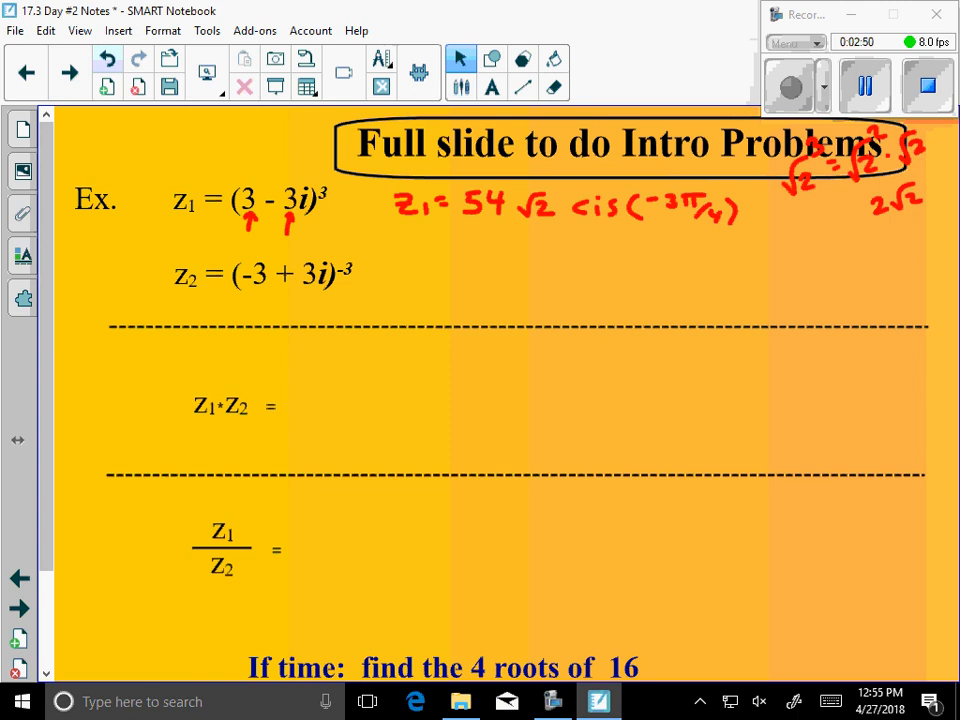
click(596, 60)
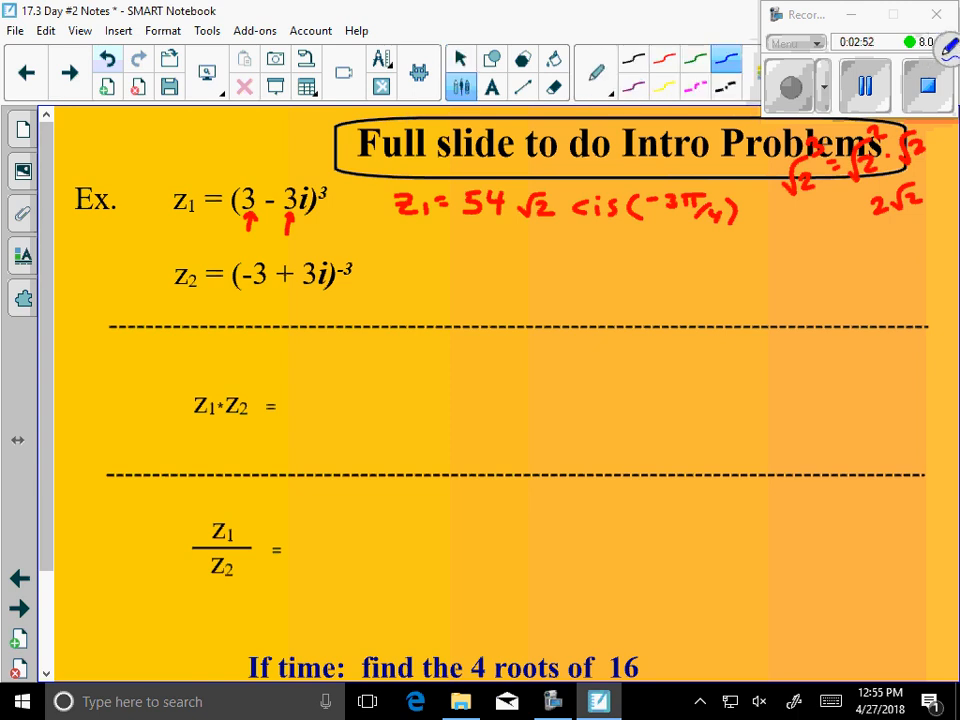
drag(340, 256, 360, 280)
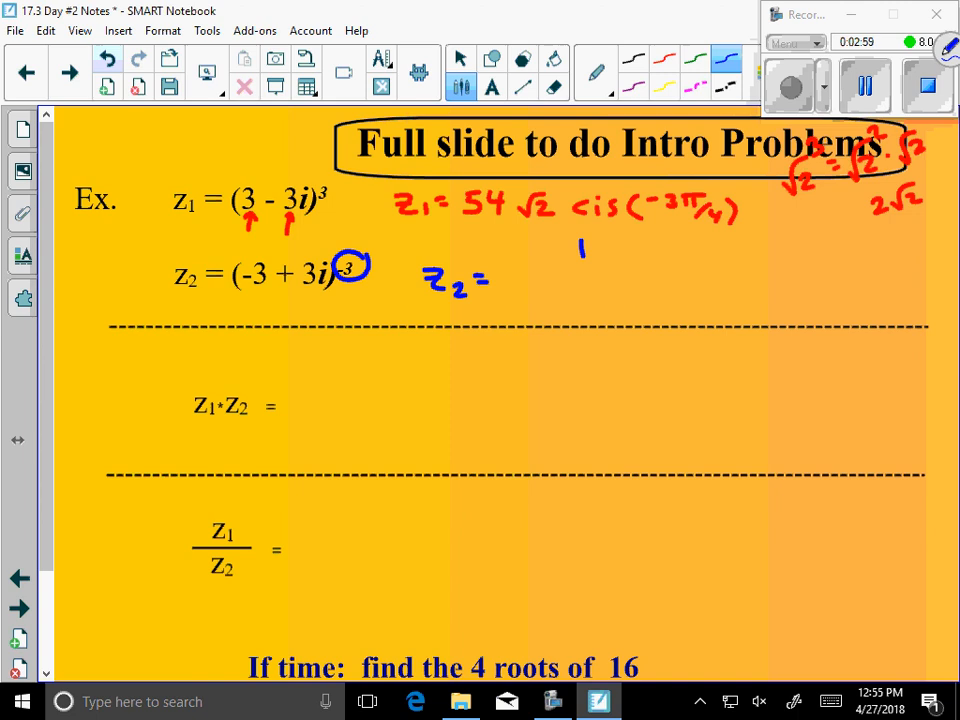
- Write z2 = 1/(3√2 cis(3π/4))^3 = 1/(54√2 cis(π/4)) and fill in the product and quotient lines
drag(520, 278, 644, 320)
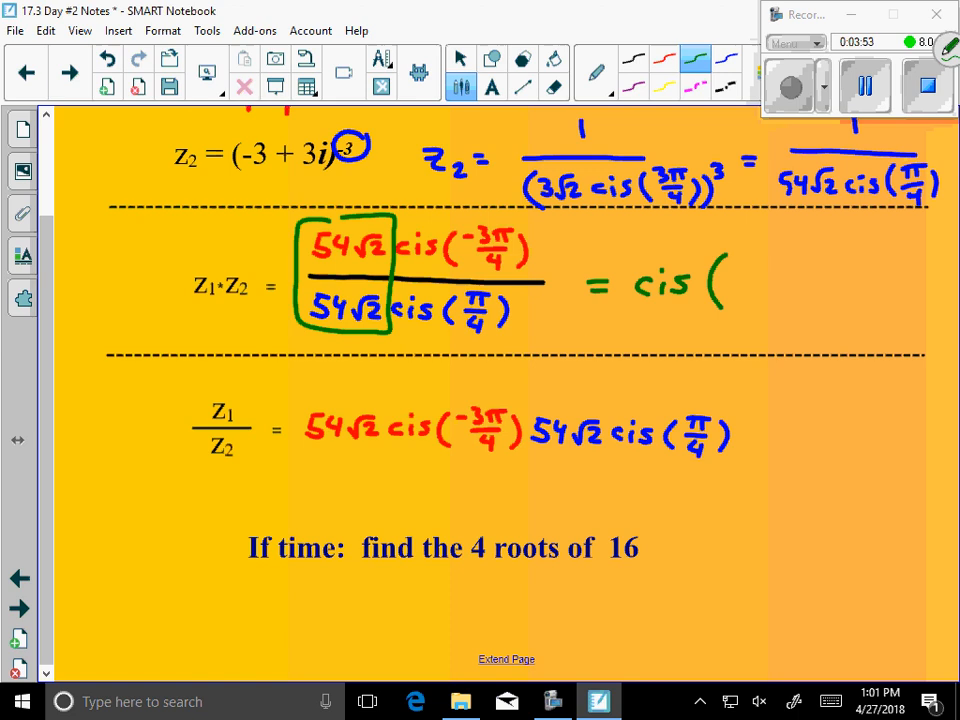
drag(790, 256, 800, 304)
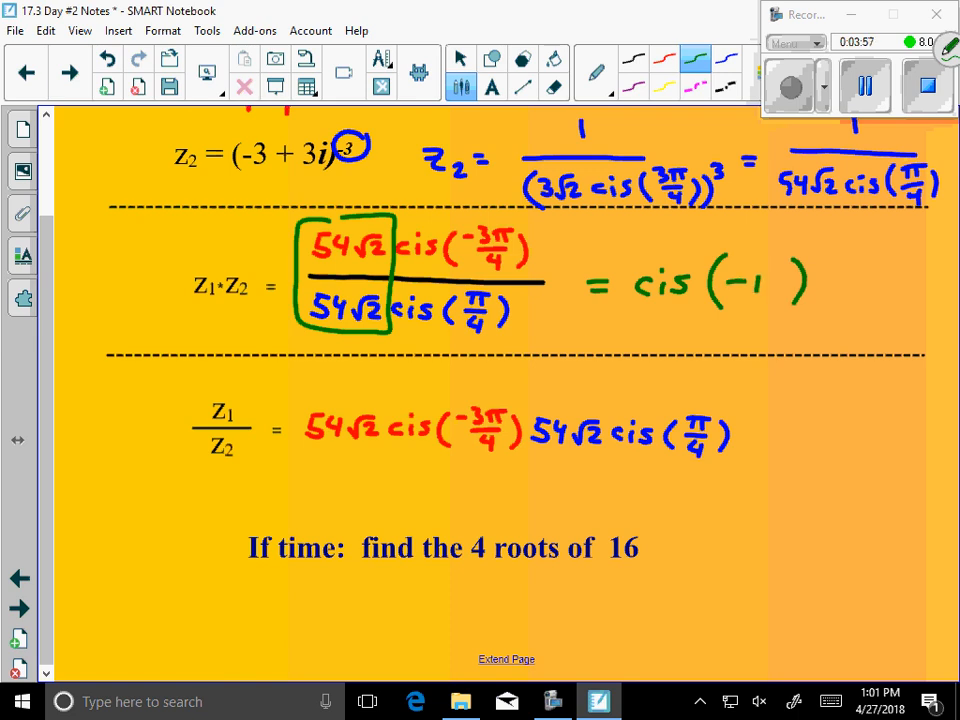
click(776, 284)
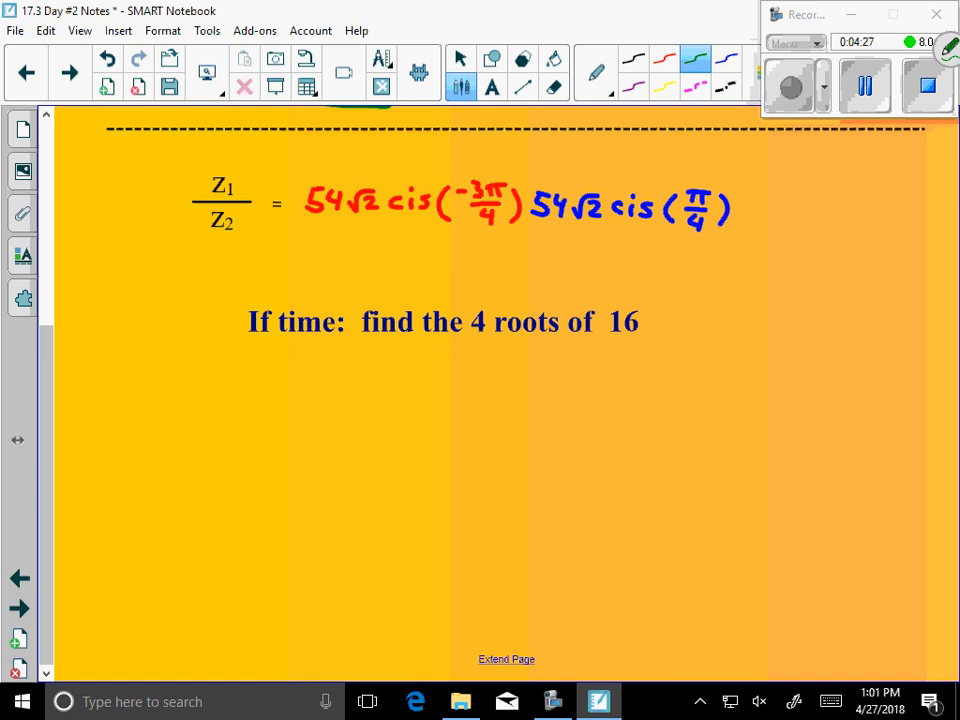
- Work out 54² = 2916 times 2 = 5832 in green and write z1/z2 = 5832 cis(−π/2)
drag(70, 256, 104, 256)
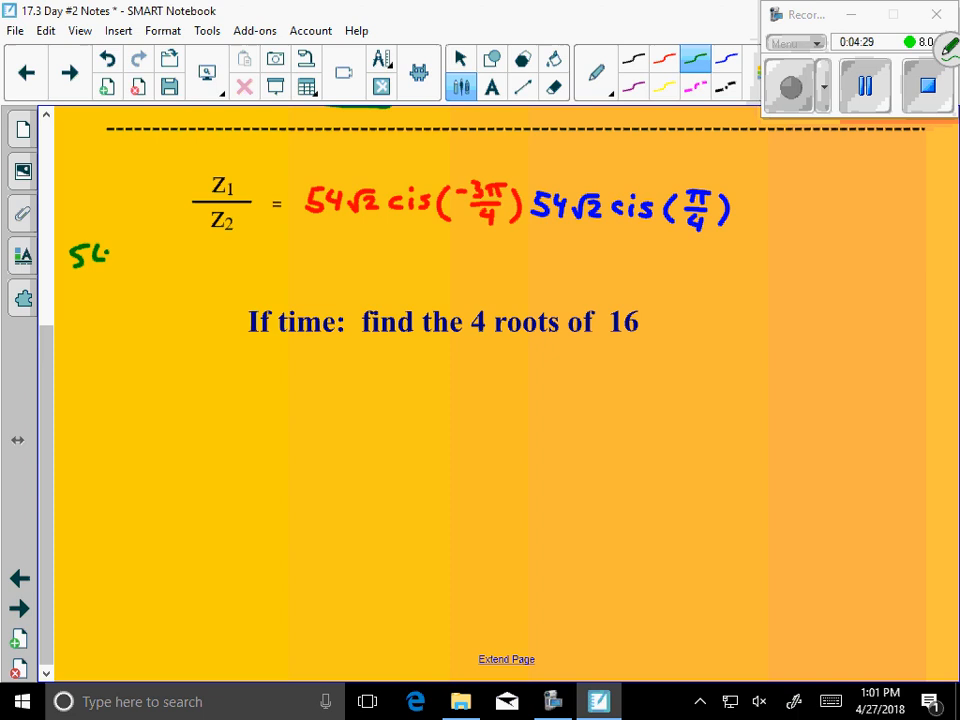
drag(100, 250, 176, 264)
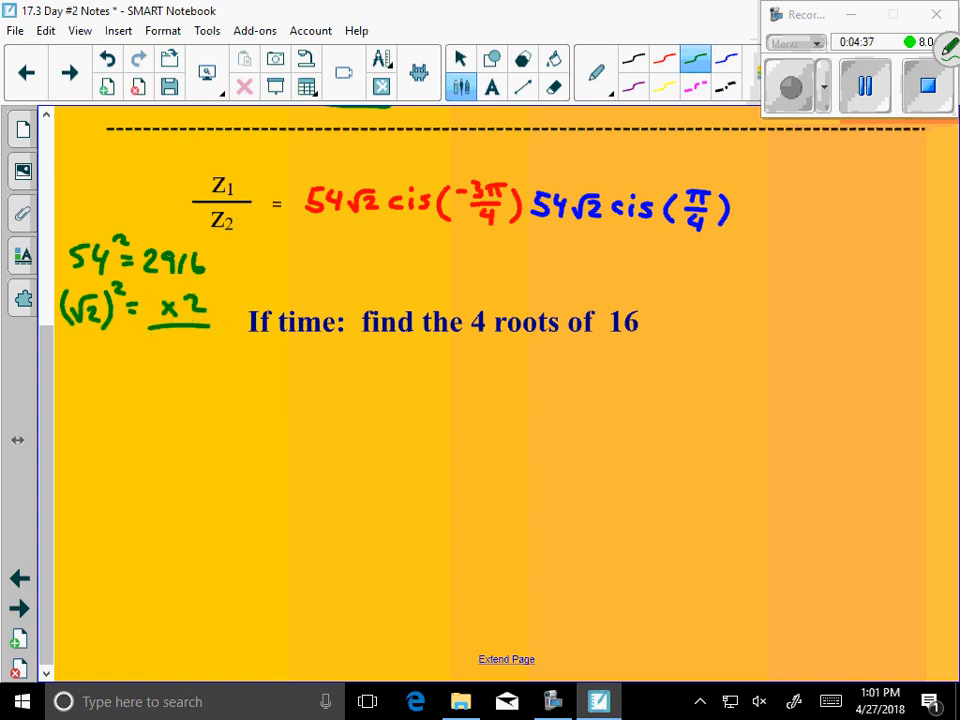
drag(140, 350, 176, 364)
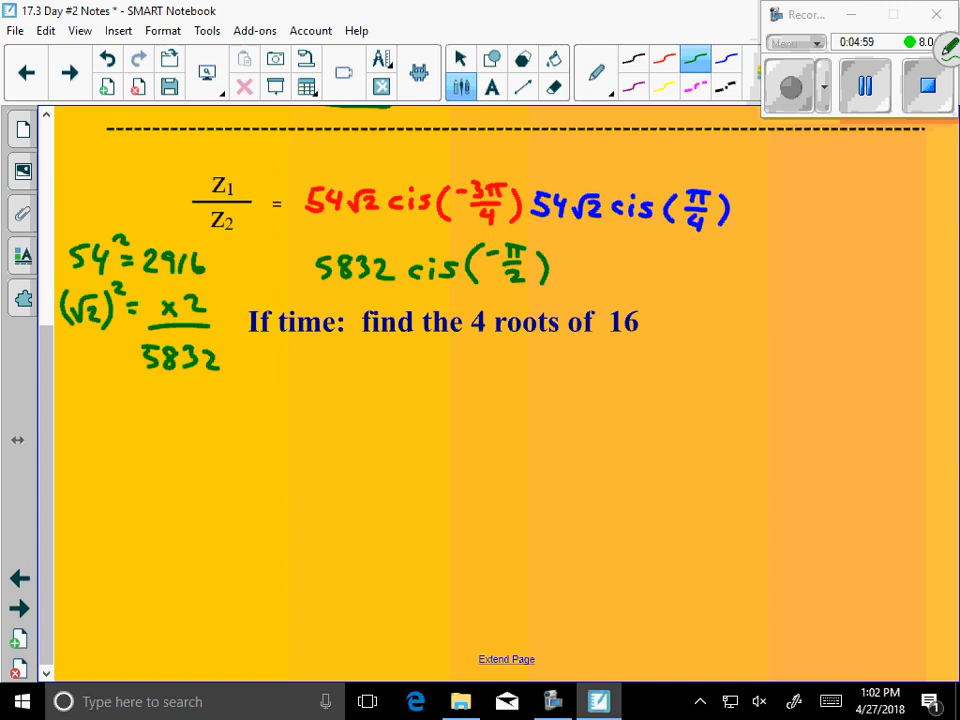
scroll(down, 3)
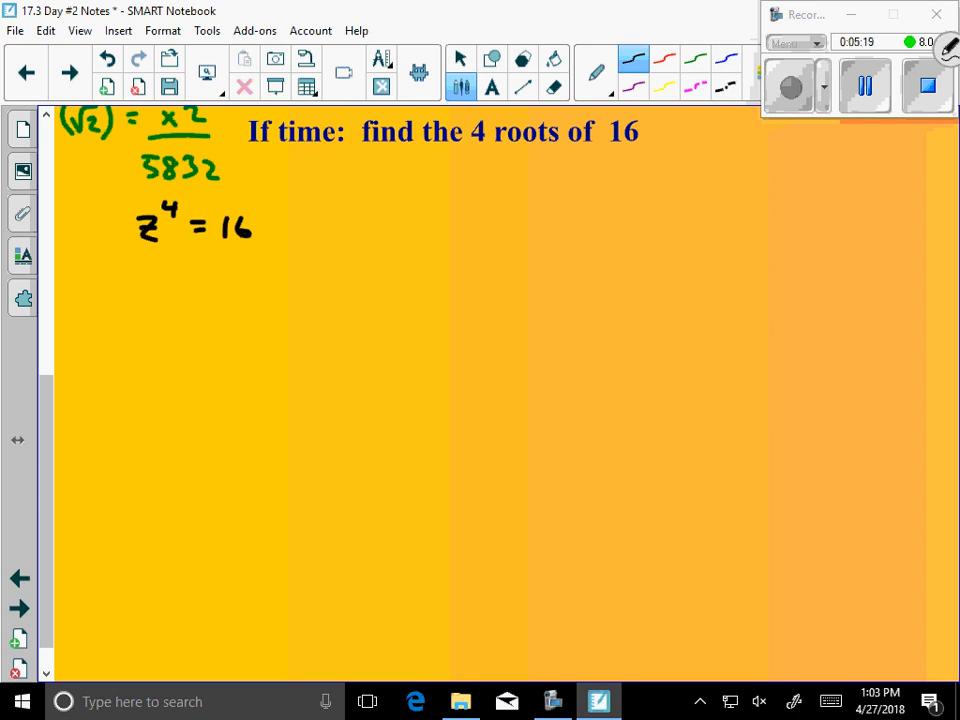
- Rearrange to z⁴ − 16 = 0 and factor it into (z+2)(z−2)(z+2i)(z−2i)
drag(130, 290, 126, 276)
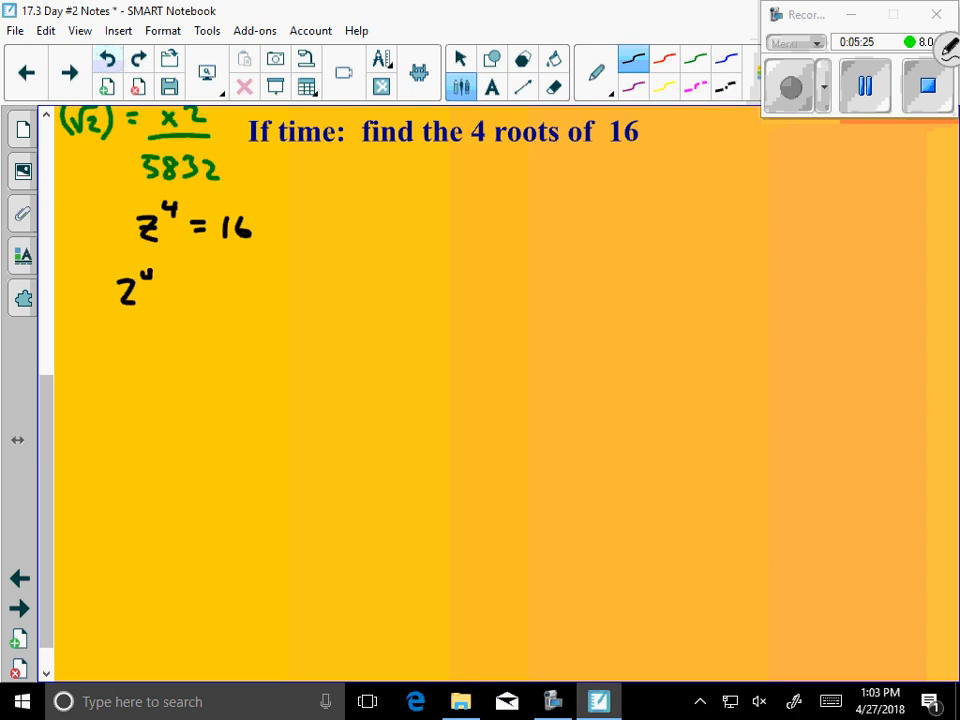
drag(160, 290, 236, 290)
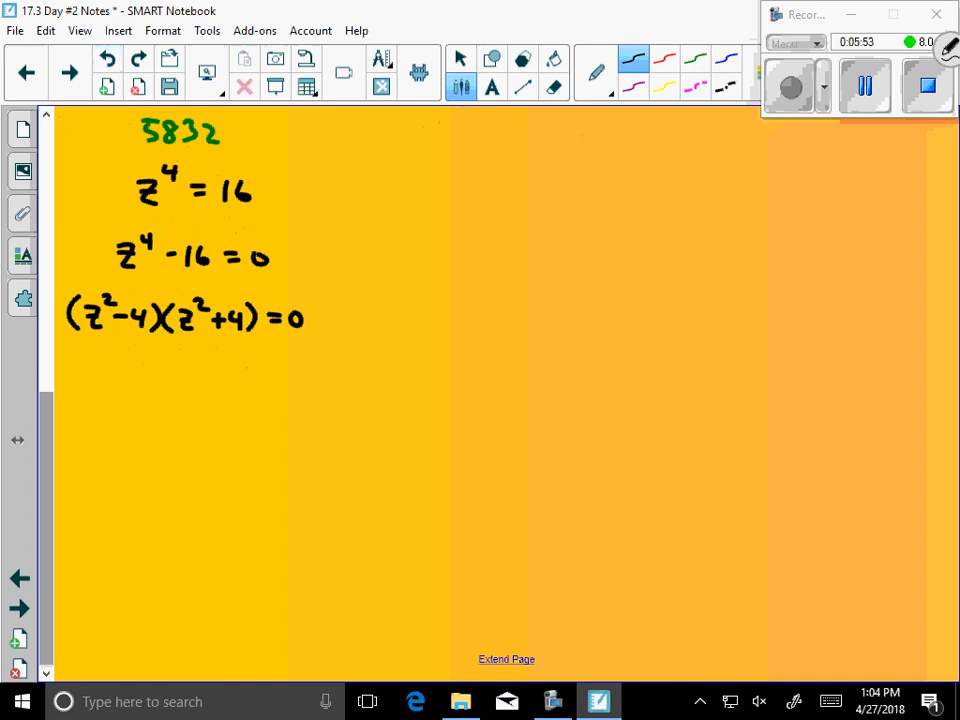
drag(70, 330, 164, 344)
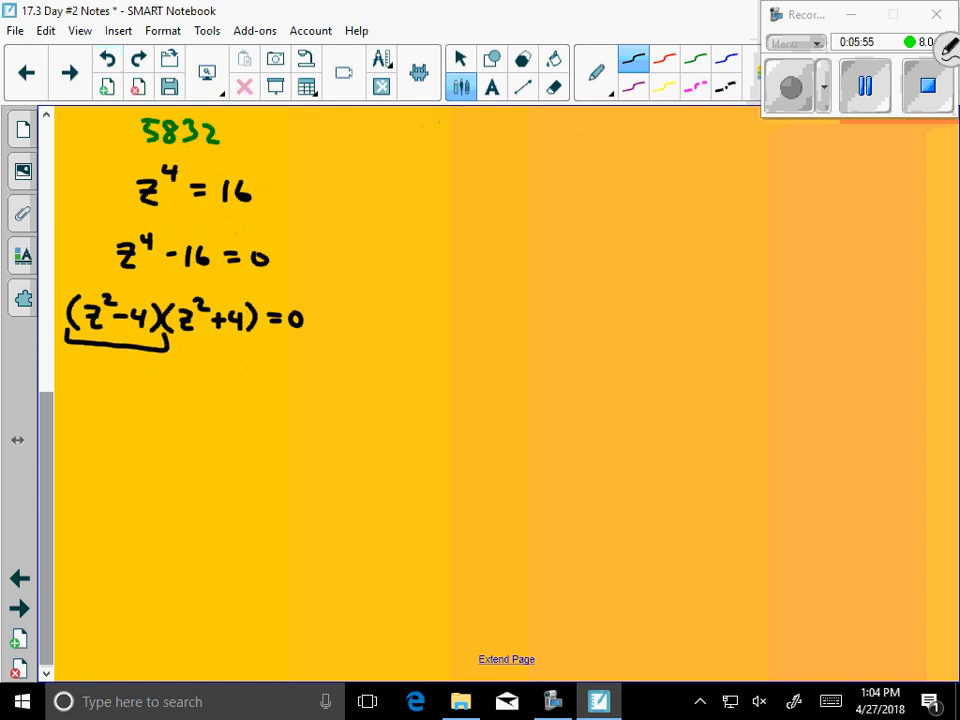
drag(60, 376, 84, 390)
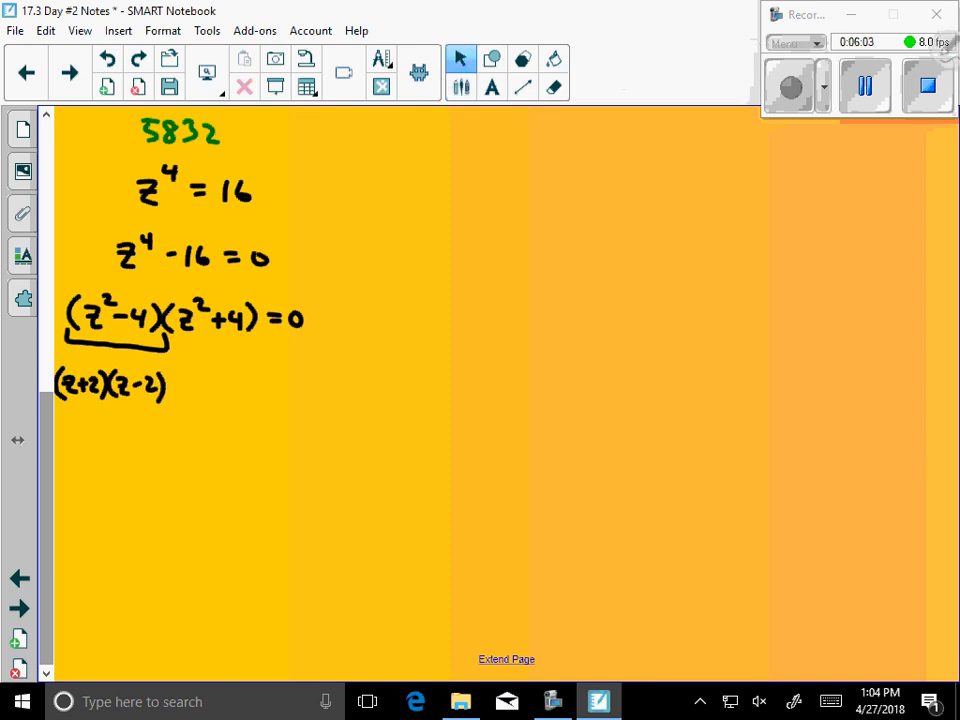
drag(180, 344, 256, 344)
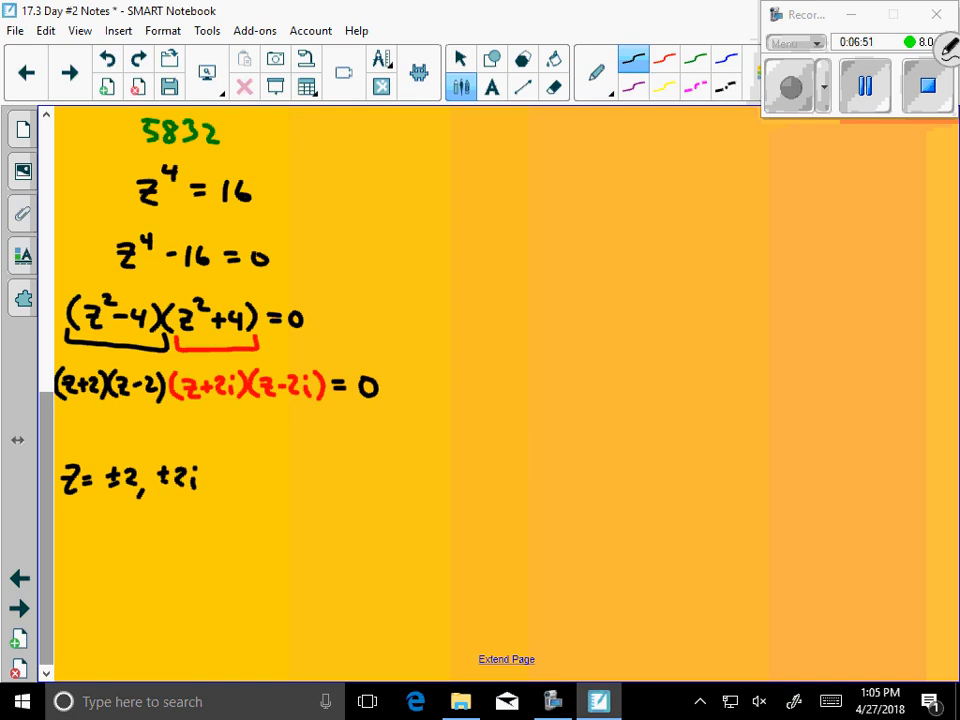
- Label the Im–Re axes, plot the roots ±2 and ±2i and join them into a square
scroll(down, 3)
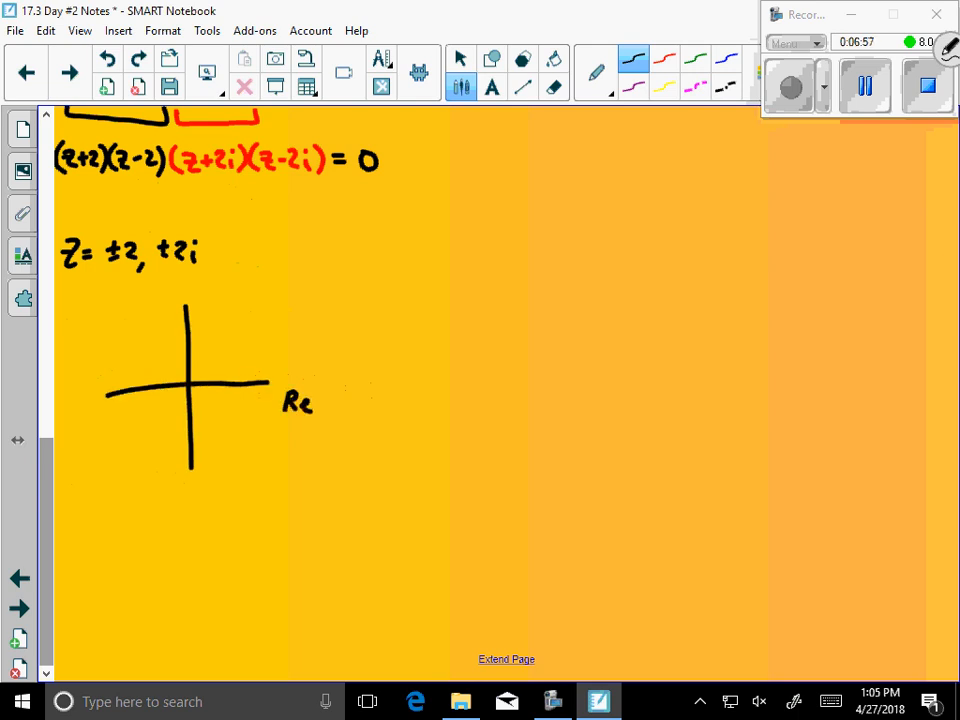
text(Im)
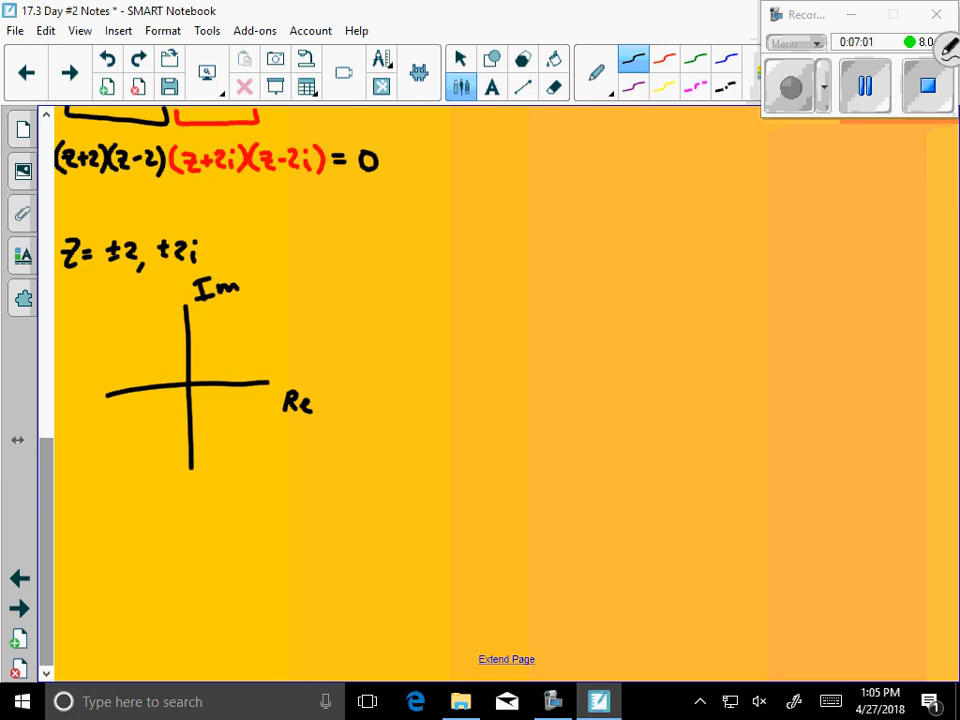
click(250, 384)
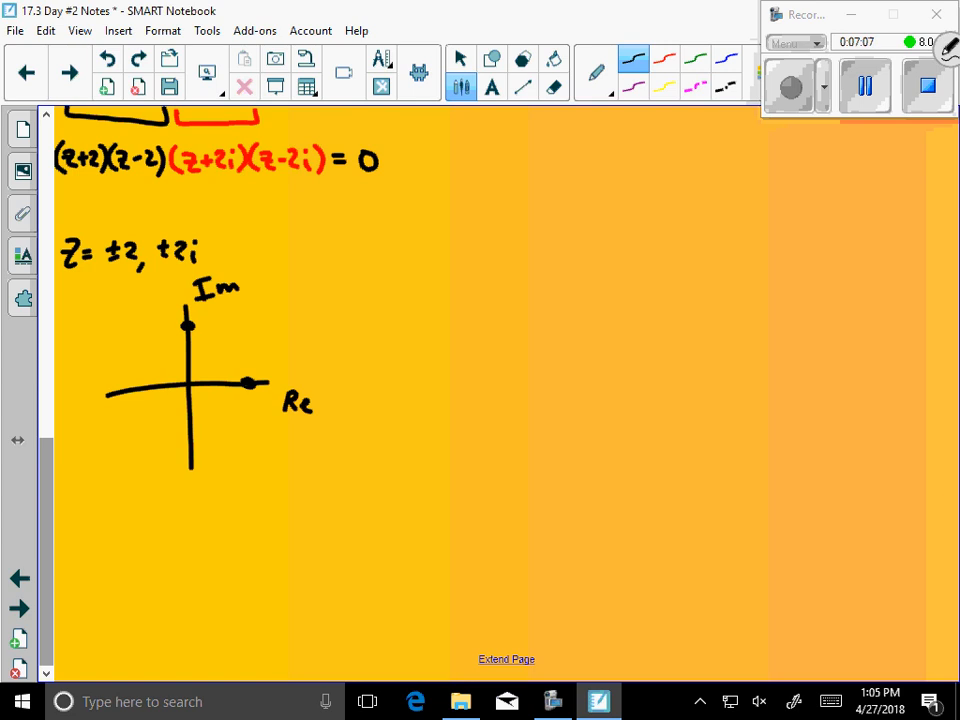
click(132, 388)
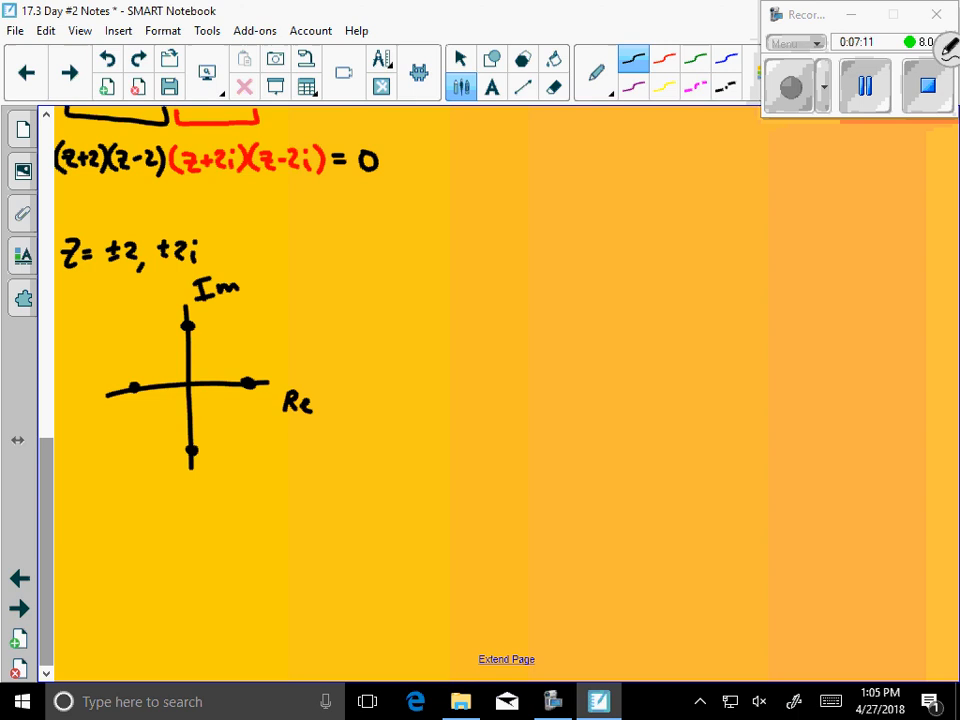
drag(188, 318, 248, 384)
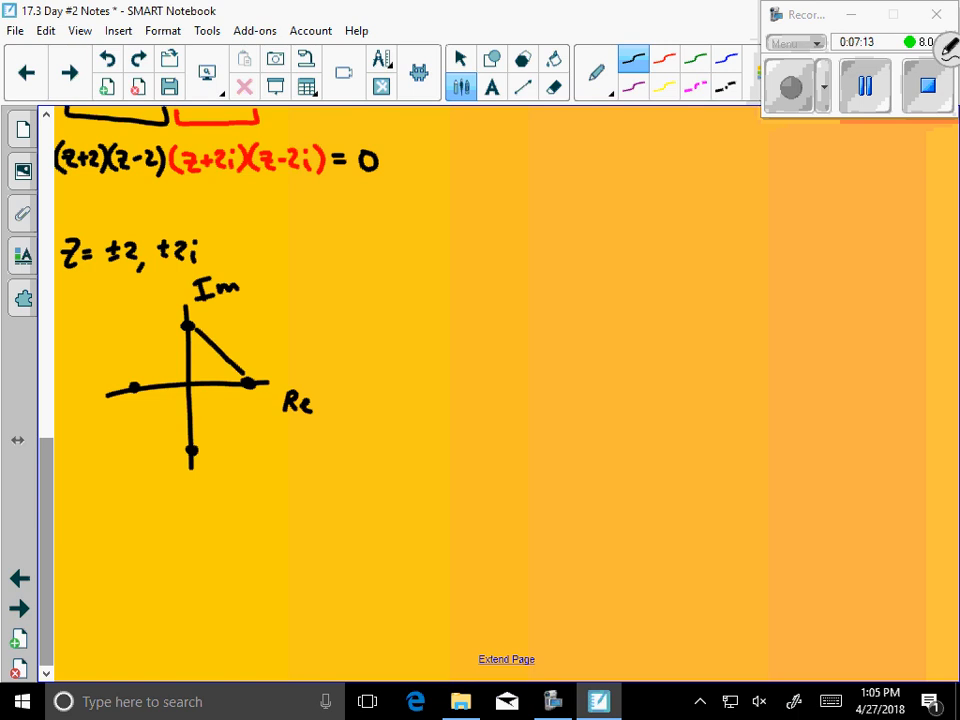
drag(132, 384, 190, 458)
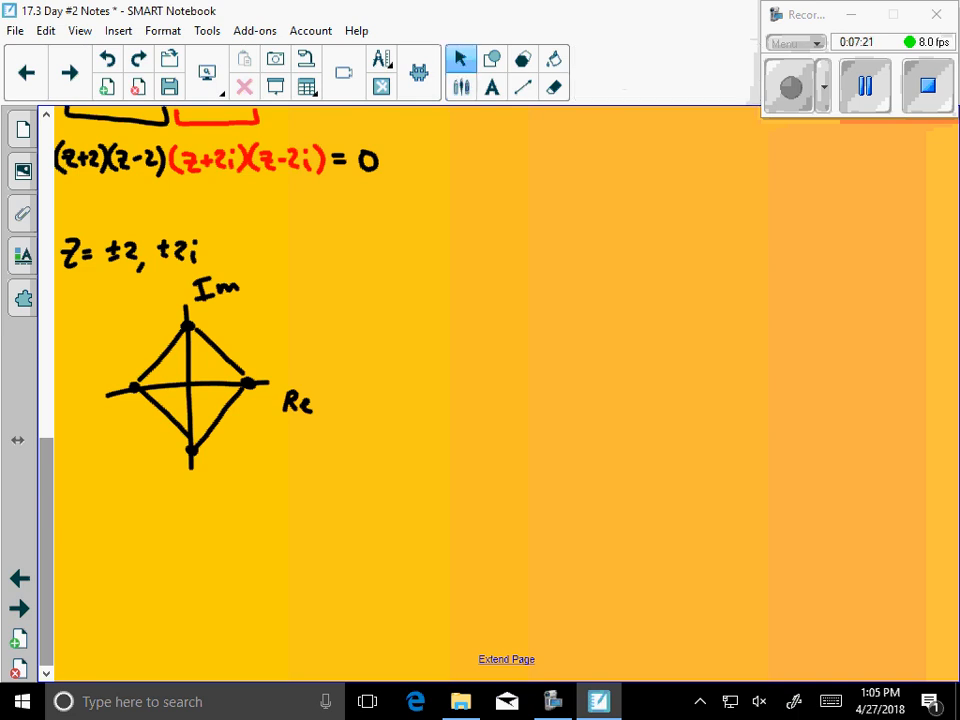
- Trace a red outline around the plotted roots
click(460, 60)
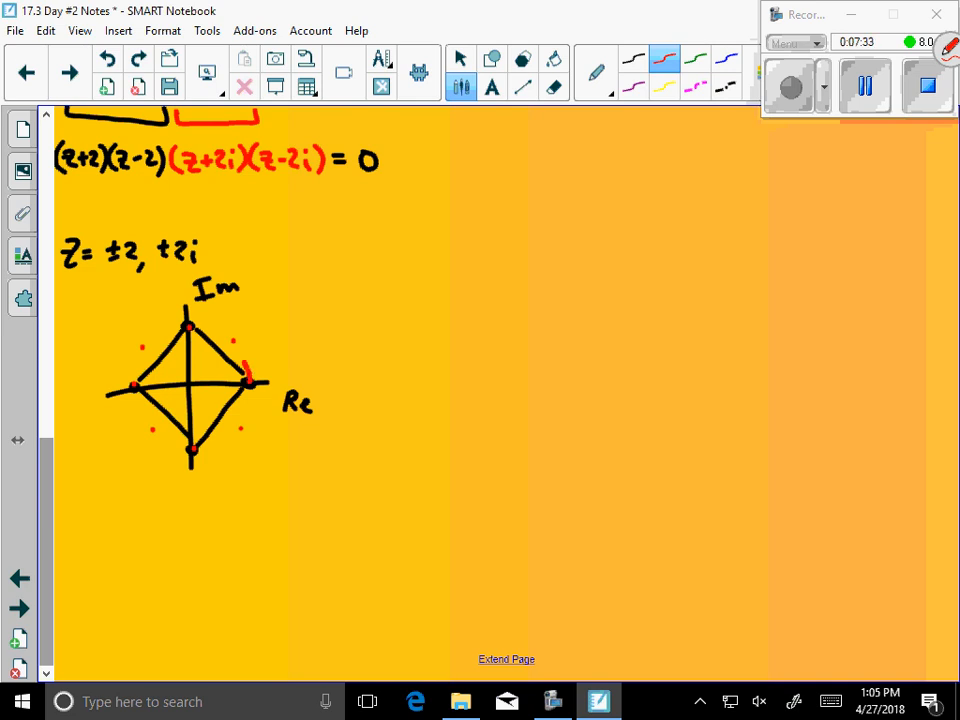
drag(184, 324, 250, 384)
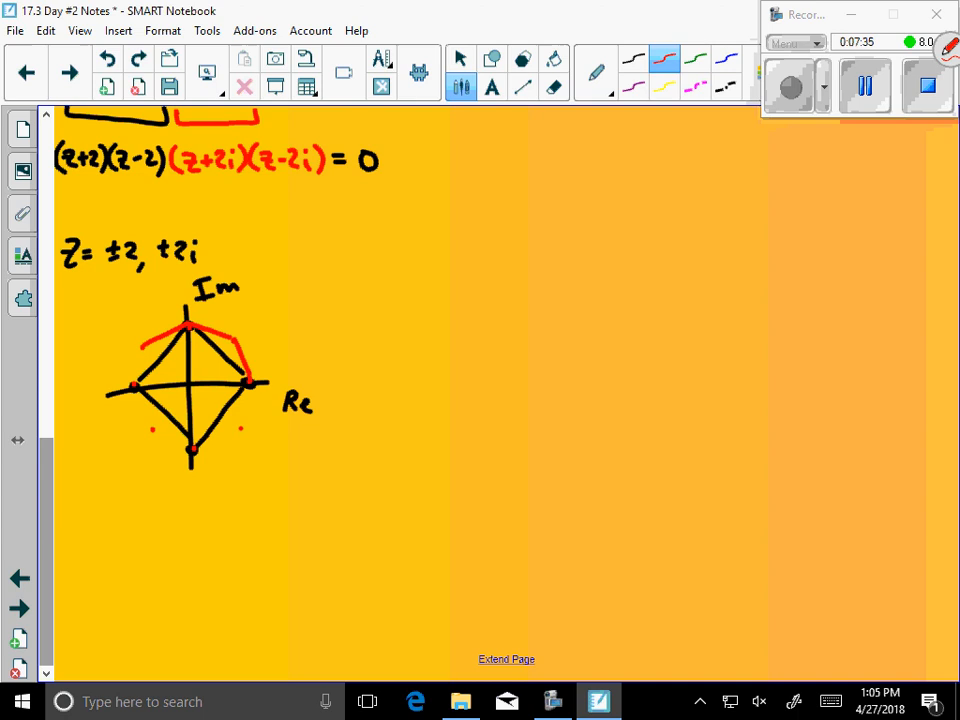
drag(144, 344, 196, 450)
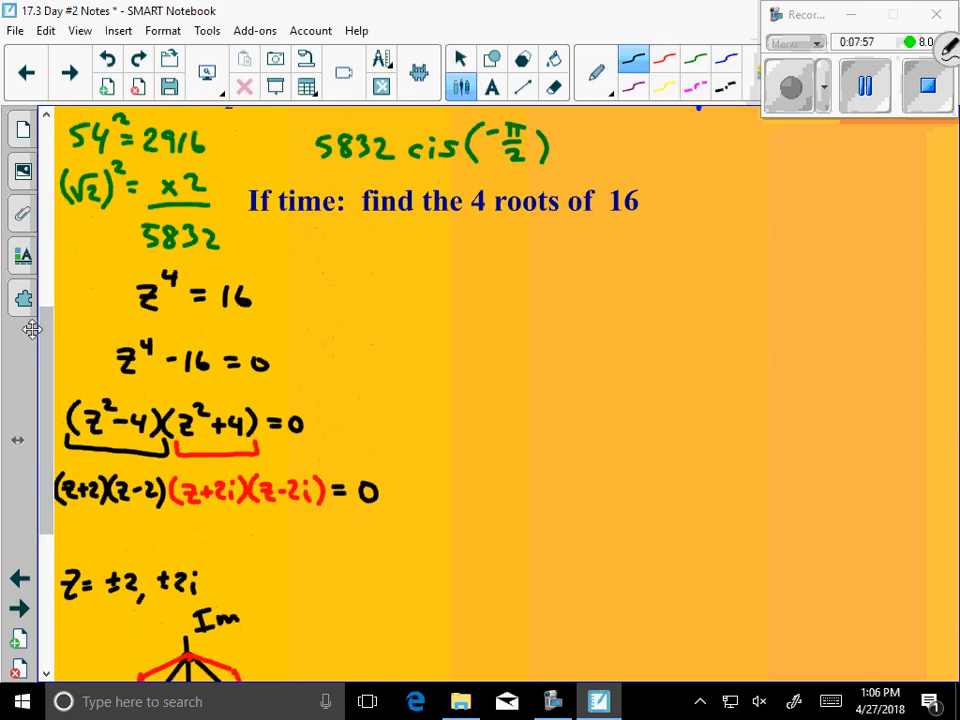
- Circle z⁴ = 16 with an arrow and rewrite it as 16 + 0i = 16 cis(0π + 2πk) to the 1/4 power
drag(264, 300, 360, 296)
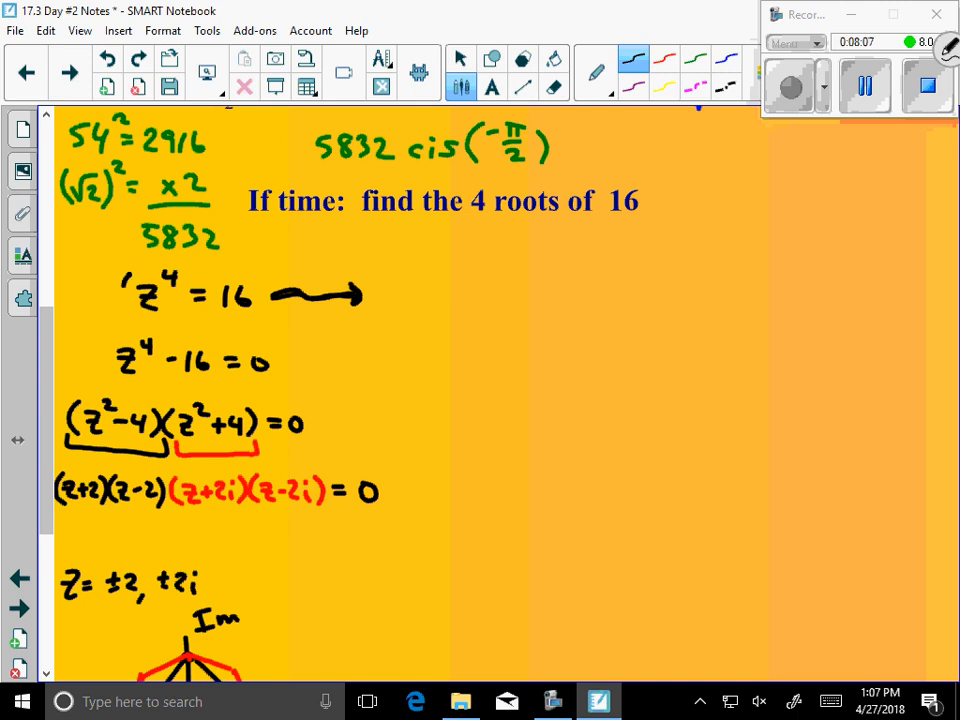
drag(126, 280, 264, 310)
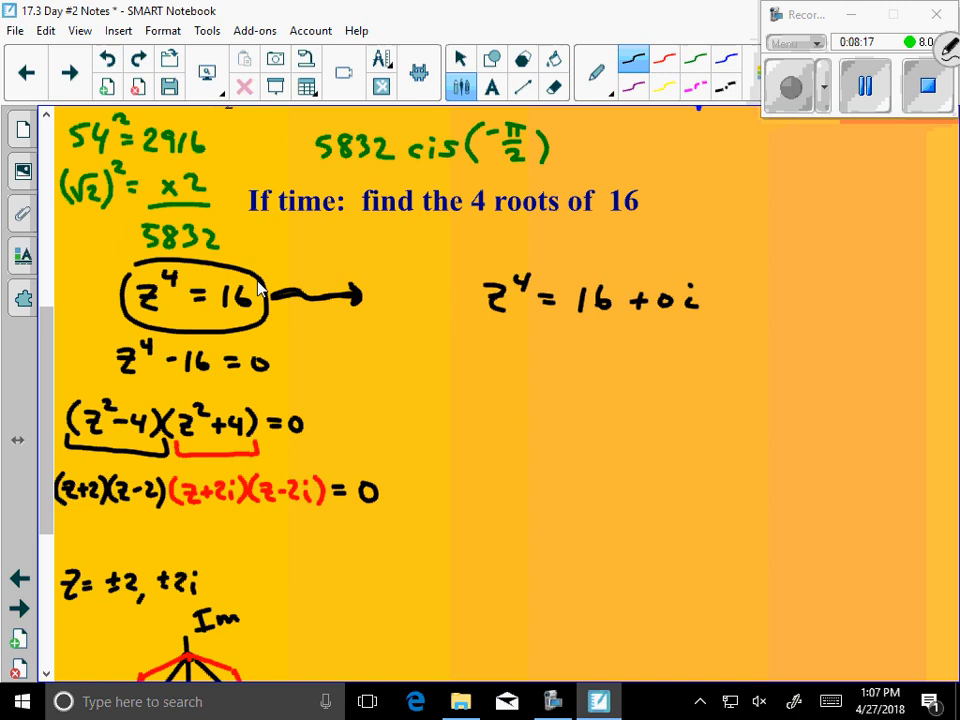
scroll(down, 3)
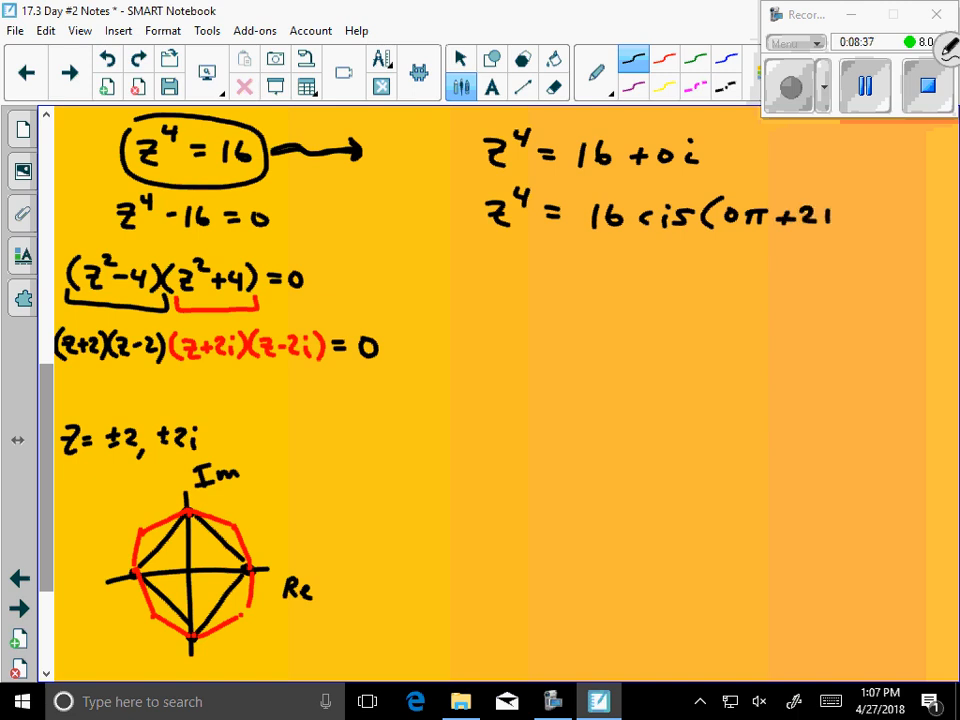
text(πk))
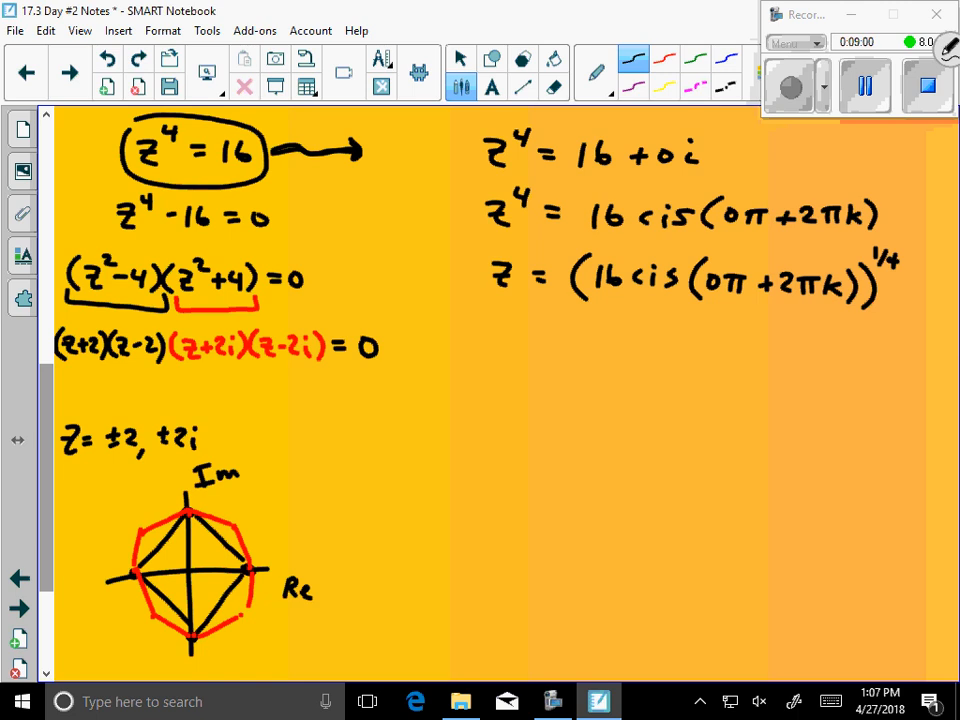
- Write z = 2 cis(0π + πk/2), list k = 0 to 3, and write z₀ = 2 cis(0π)
scroll(down, 3)
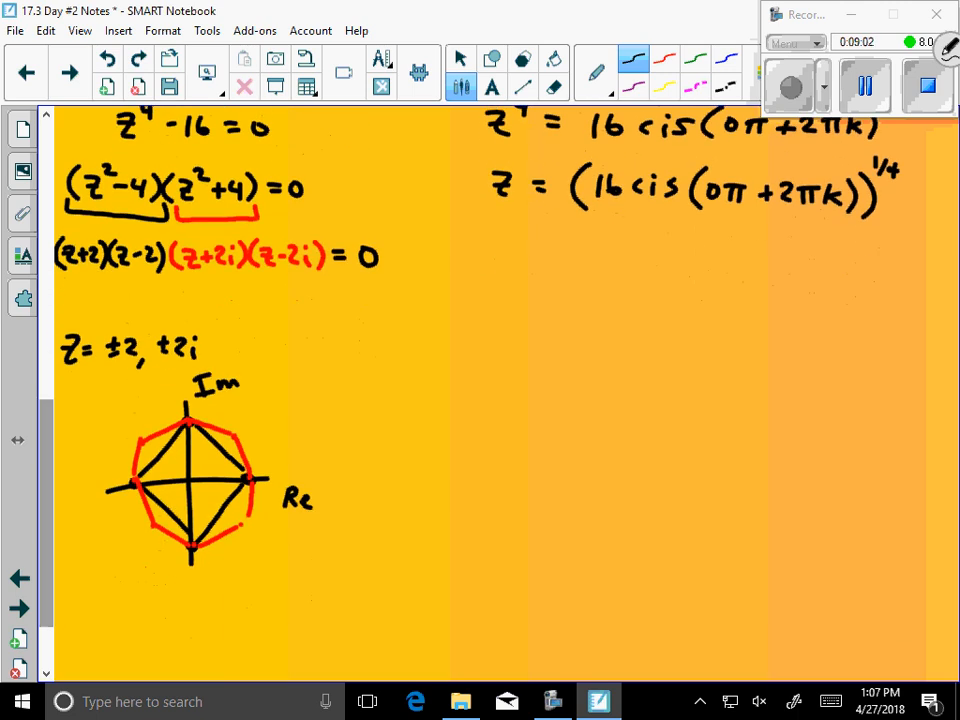
drag(500, 244, 510, 262)
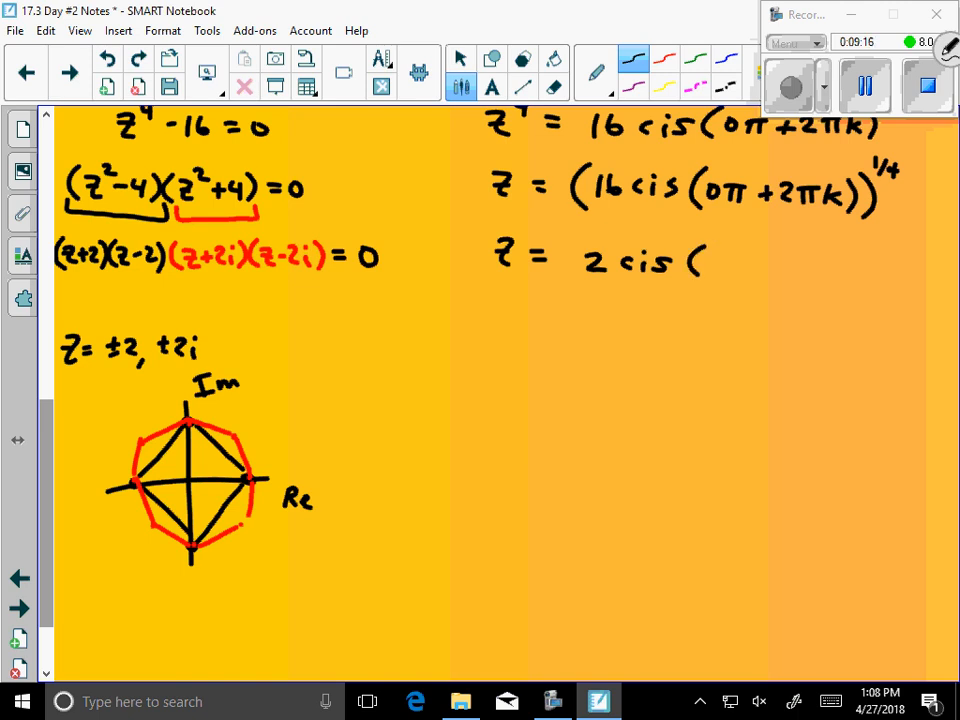
text(0π + π/2 k))
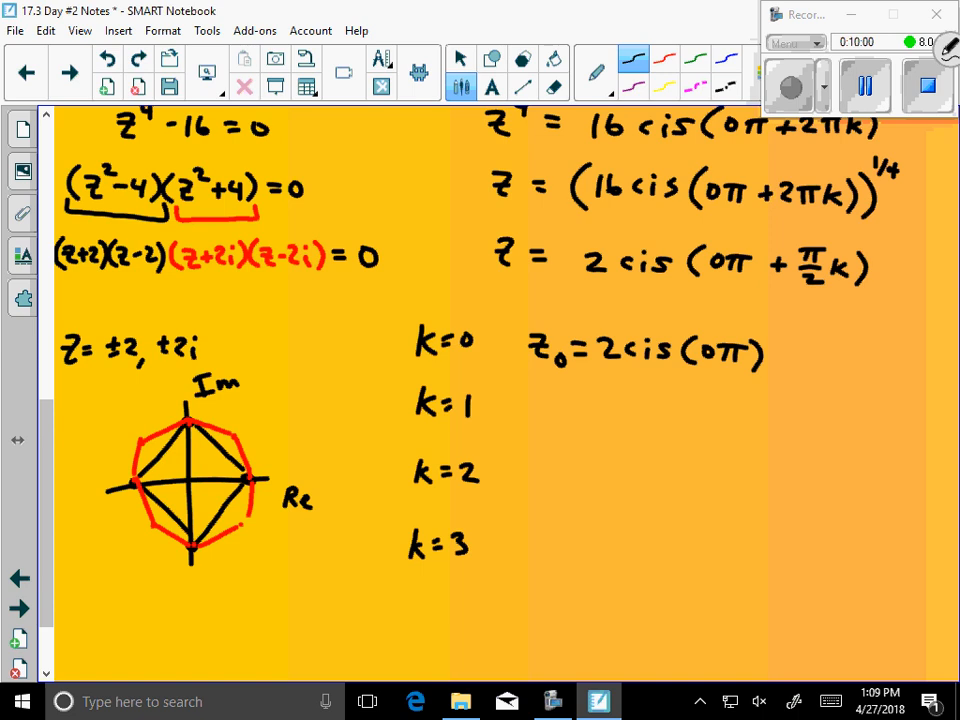
- Write z₁ = 2 cis(π/2), z₂ = 2 cis(π), z₃ = 2 cis(3π/2), and convert z₀ to 2 with a red arrow
drag(528, 396, 540, 420)
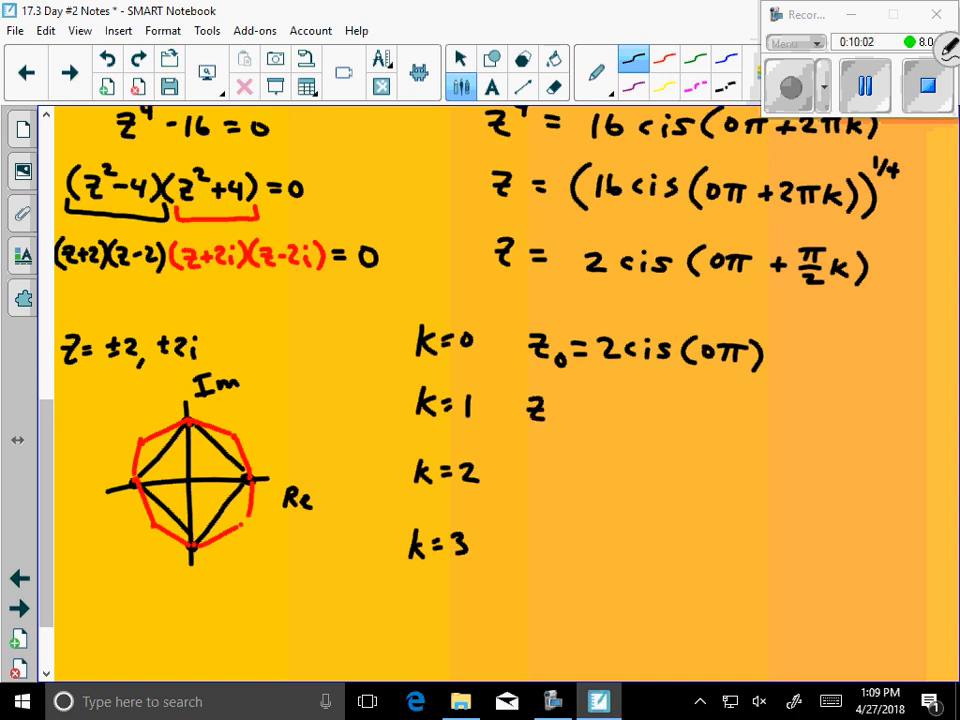
drag(530, 410, 656, 410)
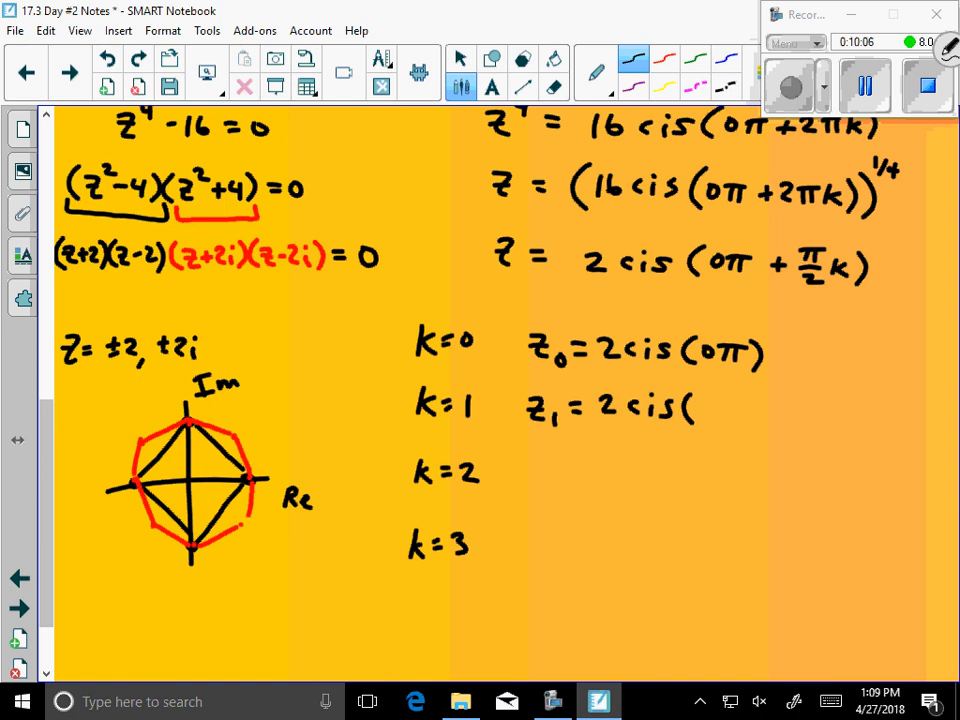
mouse_move(408, 320)
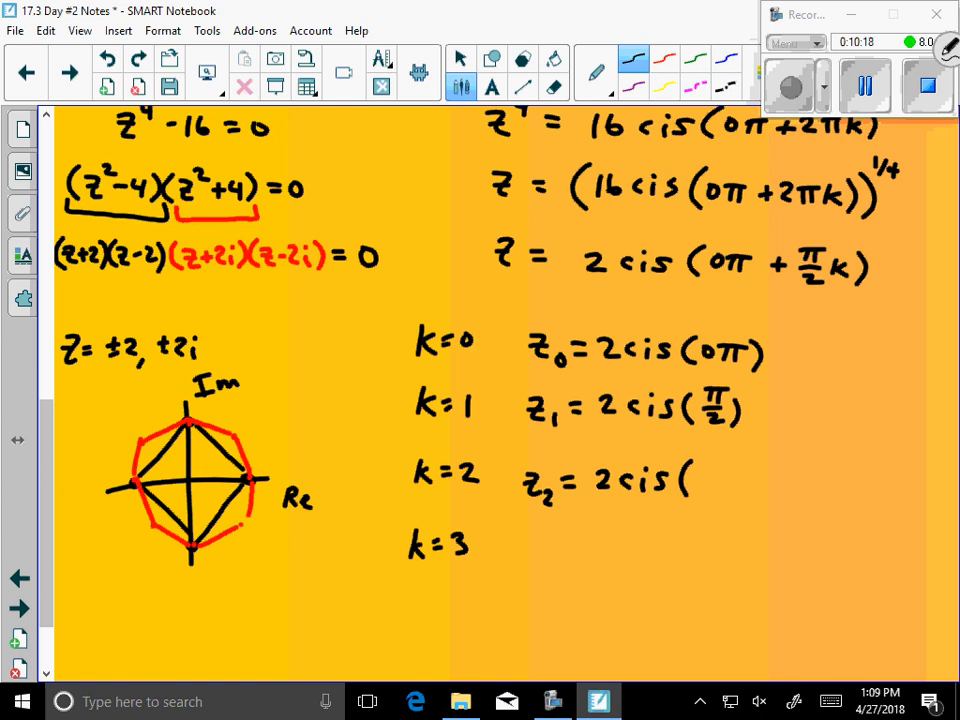
text(π))
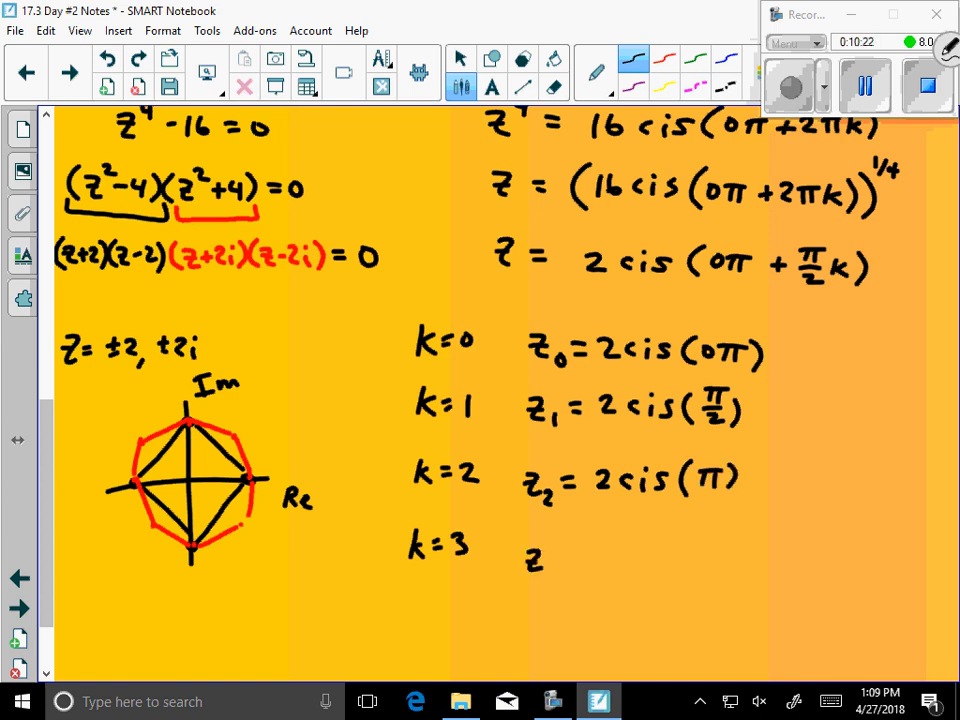
text(z_3 = 2cis()
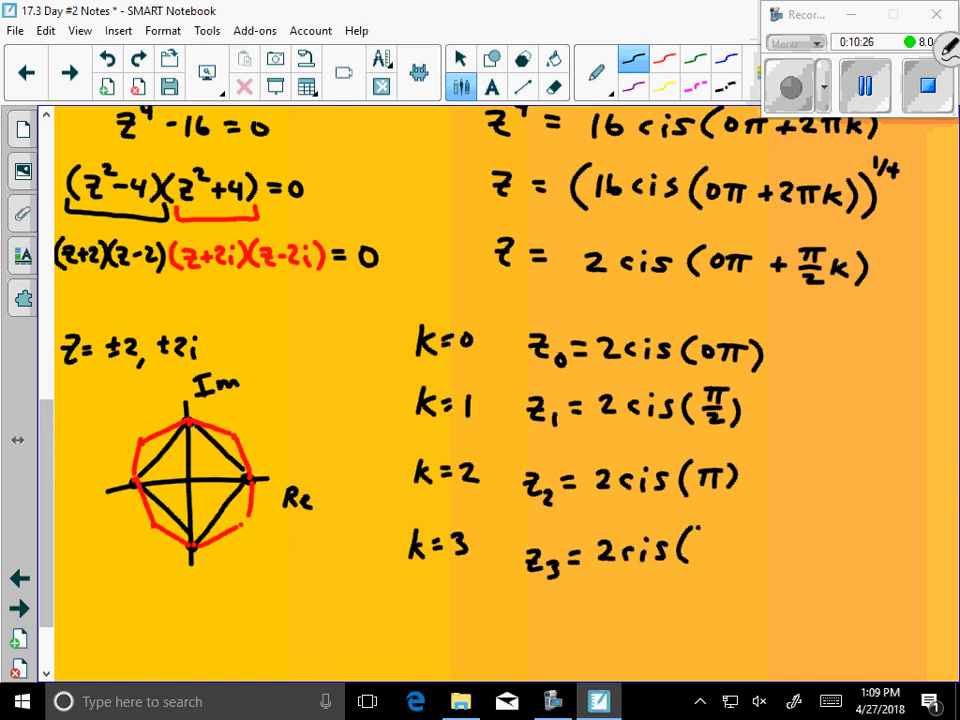
drag(700, 550, 720, 560)
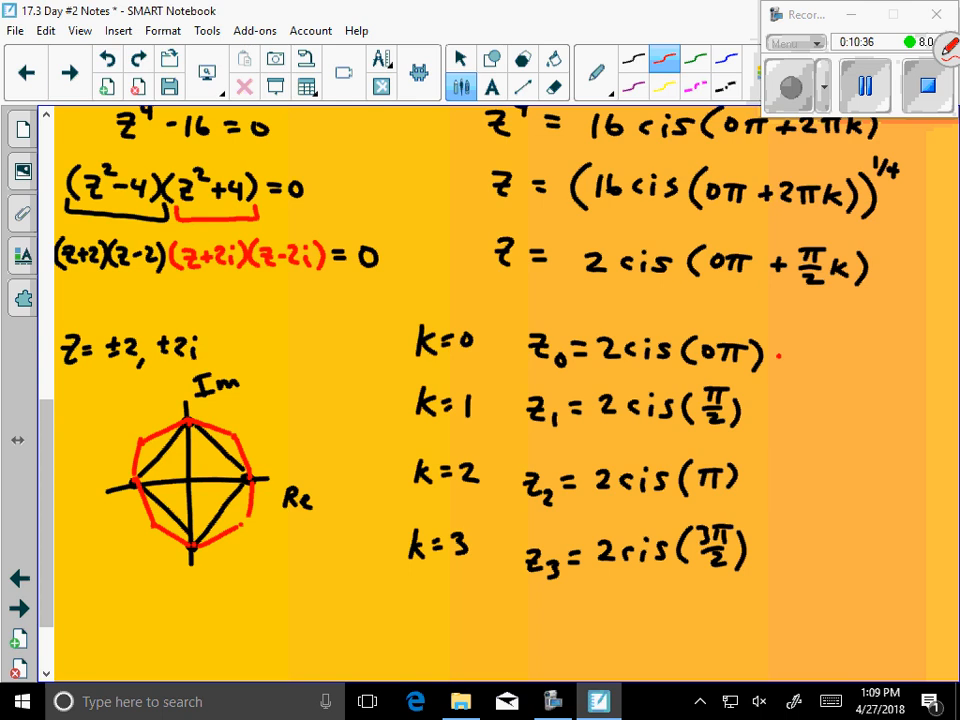
drag(780, 352, 820, 350)
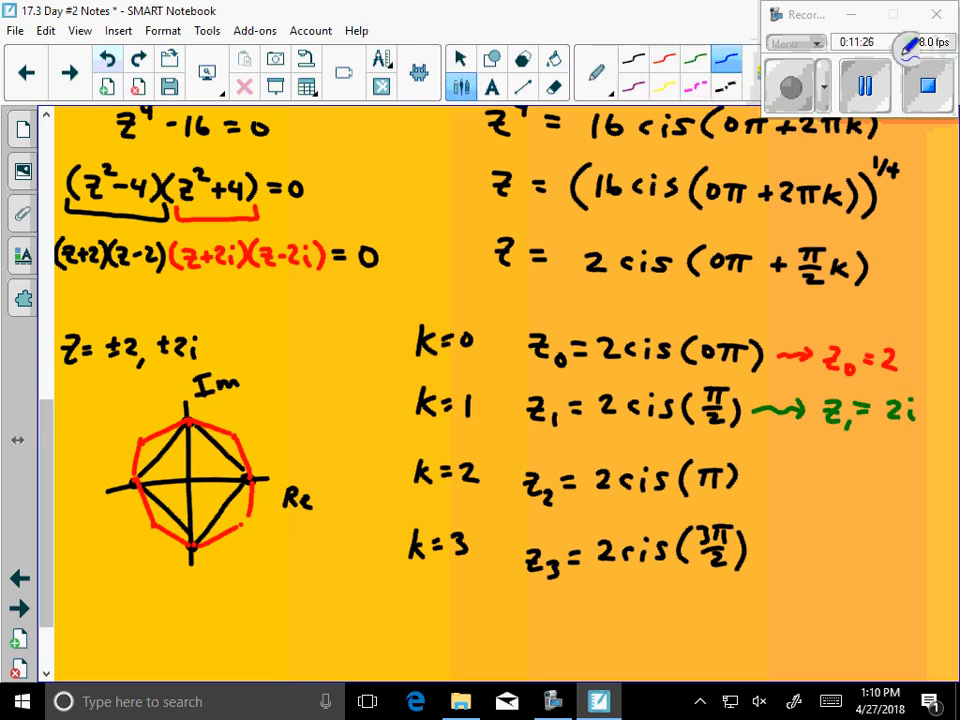
- Convert z₂ to −2 with a blue arrow and mark the last root's rectangular value
drag(760, 478, 810, 480)
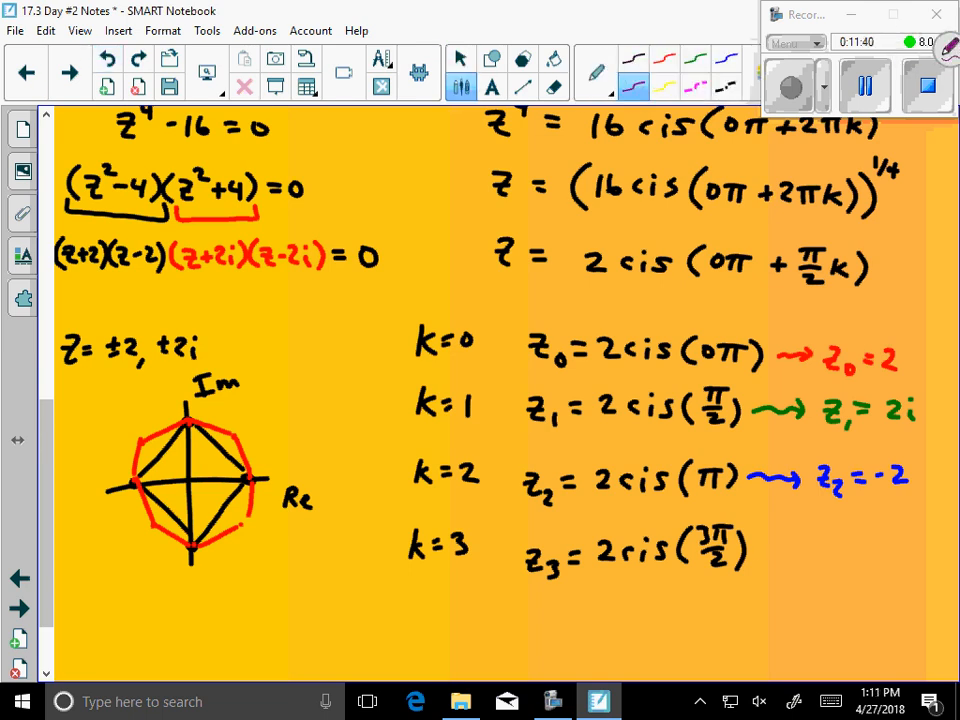
drag(770, 550, 824, 556)
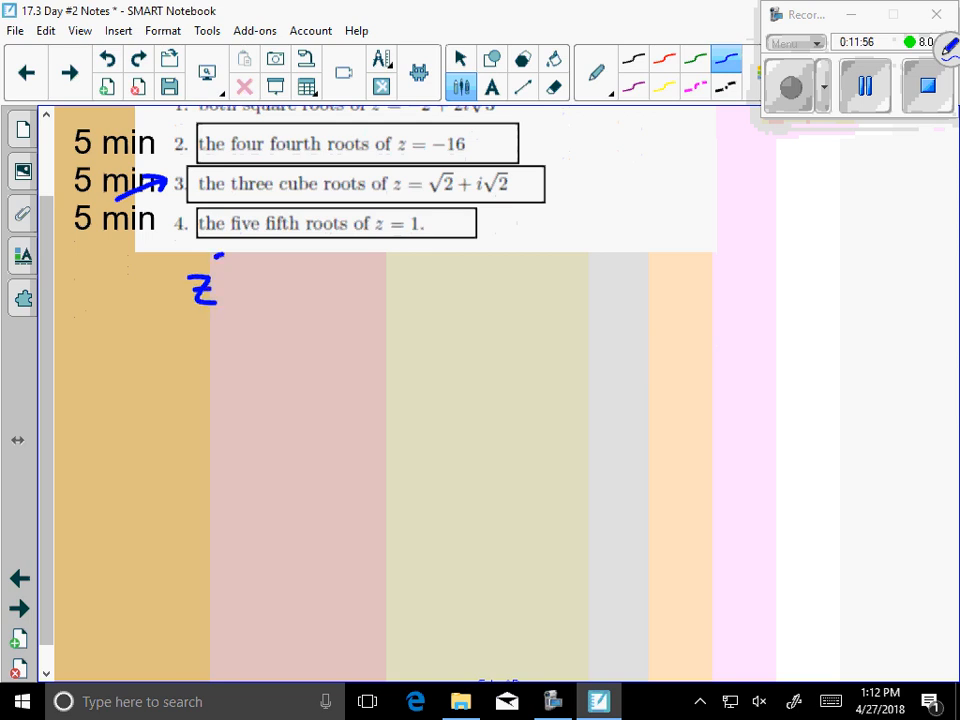
- Write z³ = 2 cis(π/4 + 8πk/4) below the cube-roots problem
drag(220, 270, 260, 290)
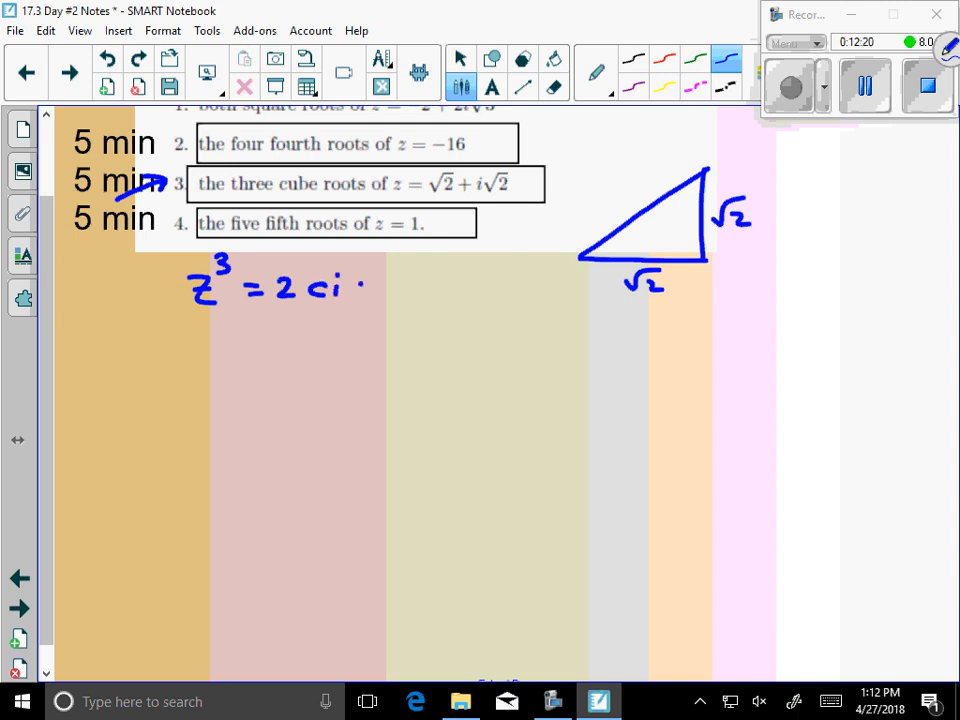
drag(340, 290, 420, 290)
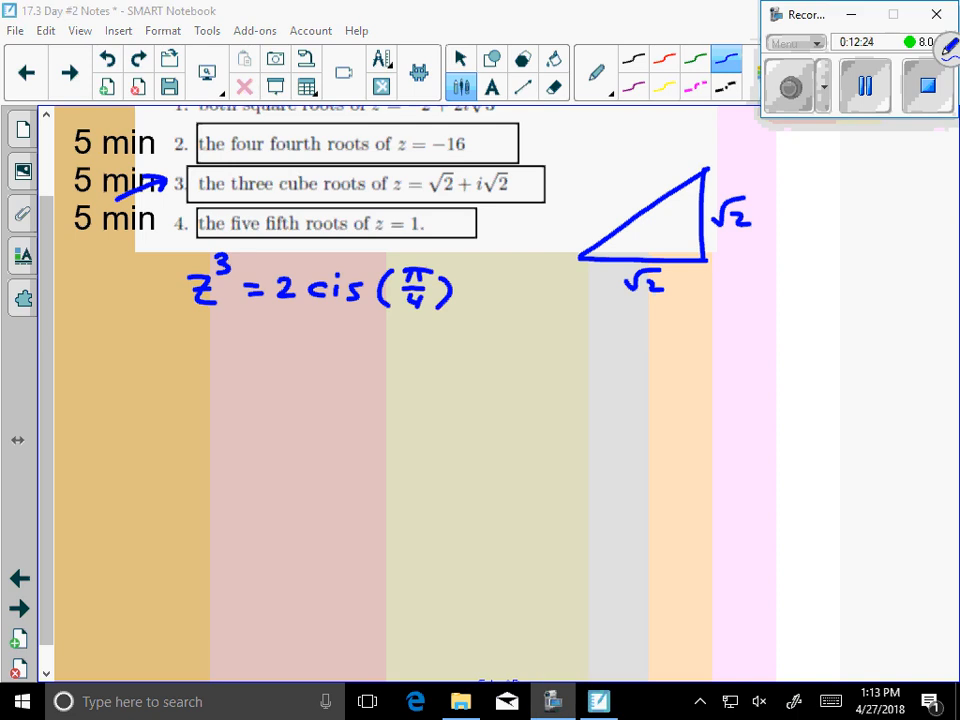
click(460, 56)
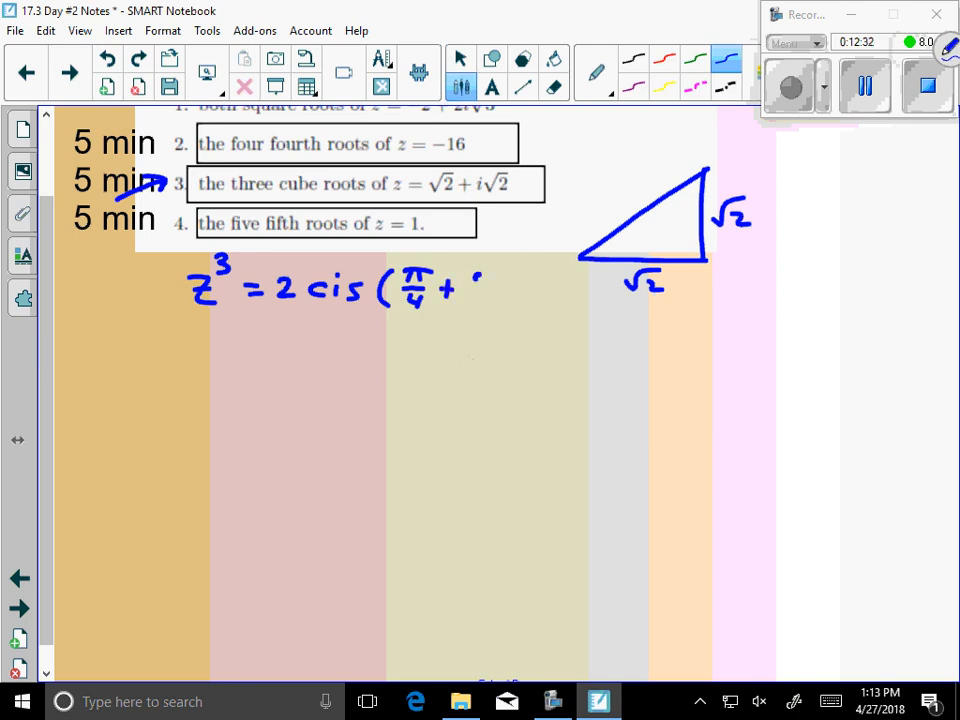
drag(480, 284, 516, 284)
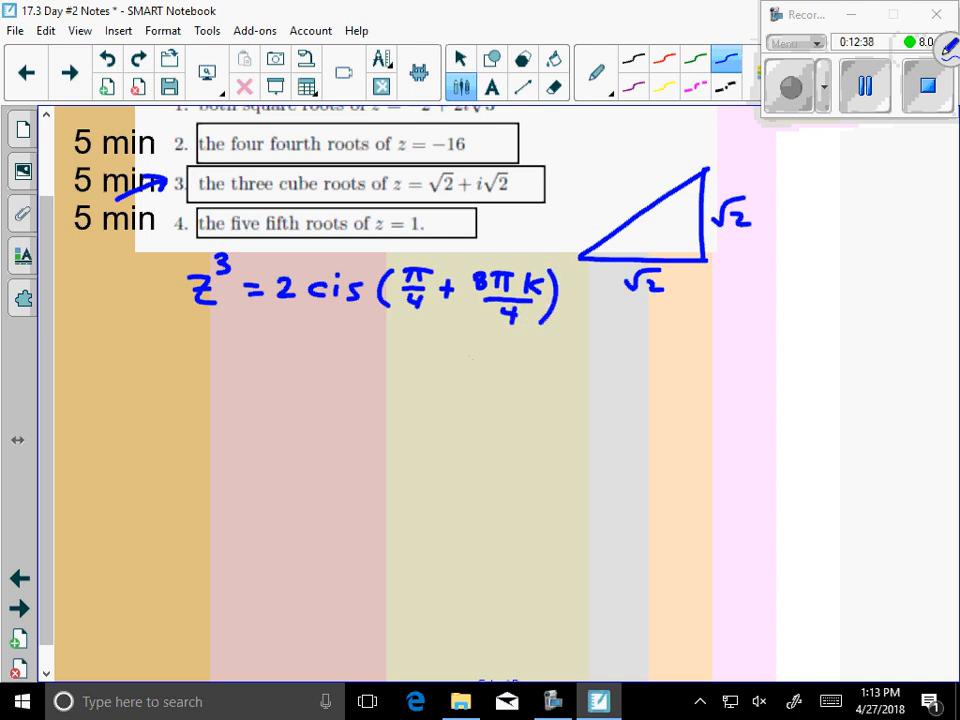
- Write z = (2 cis(π/4 + 8πk/4))^(1/3) on the next line with the exponent in red
drag(200, 350, 216, 376)
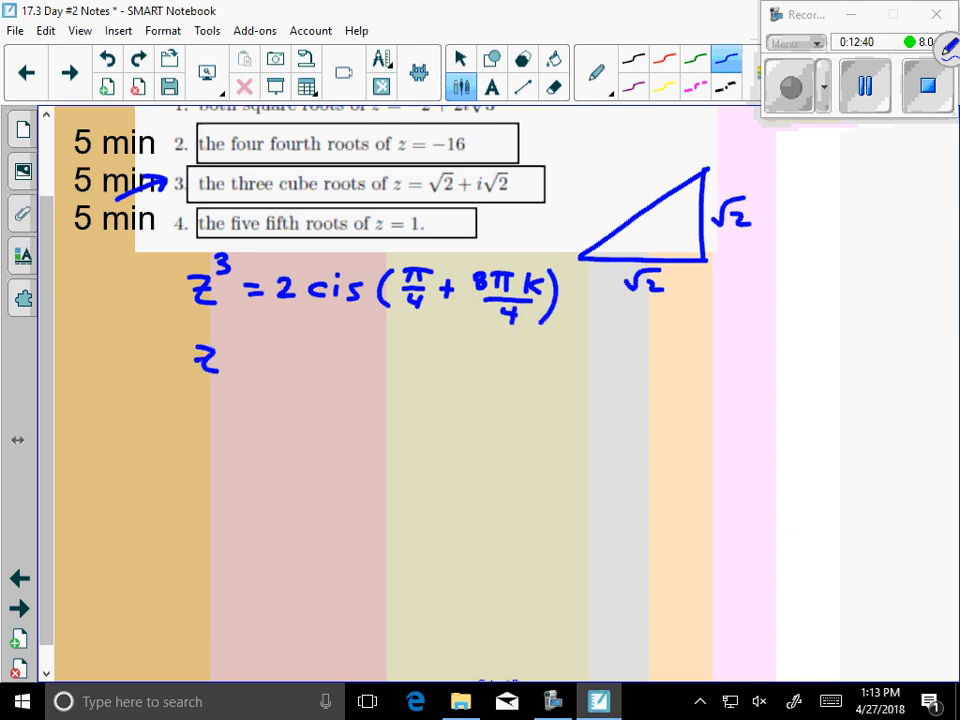
drag(230, 360, 284, 356)
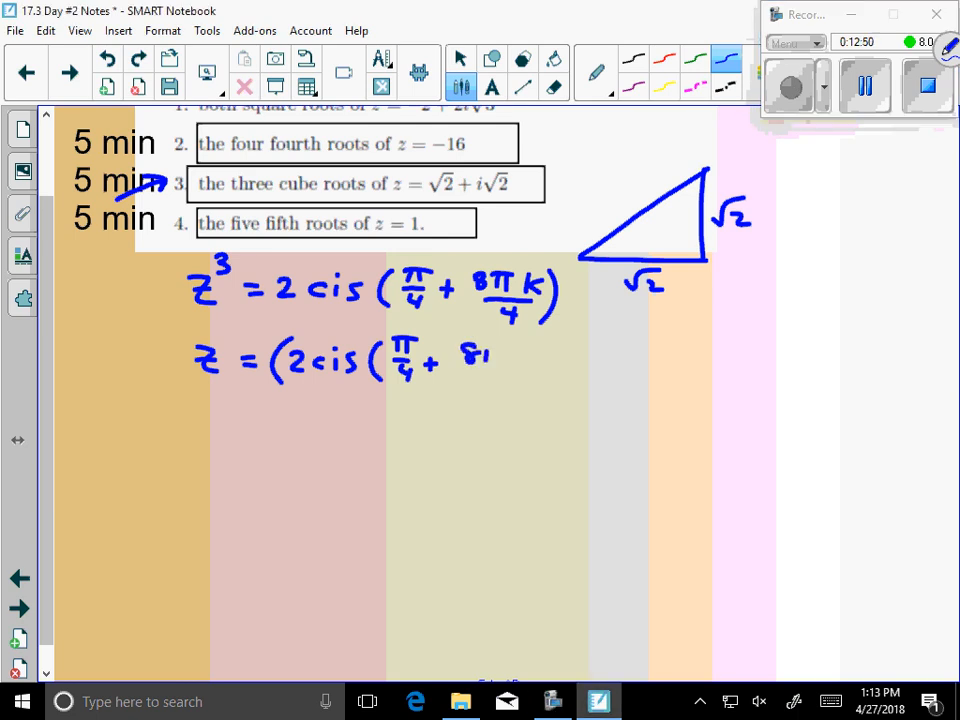
drag(470, 344, 510, 390)
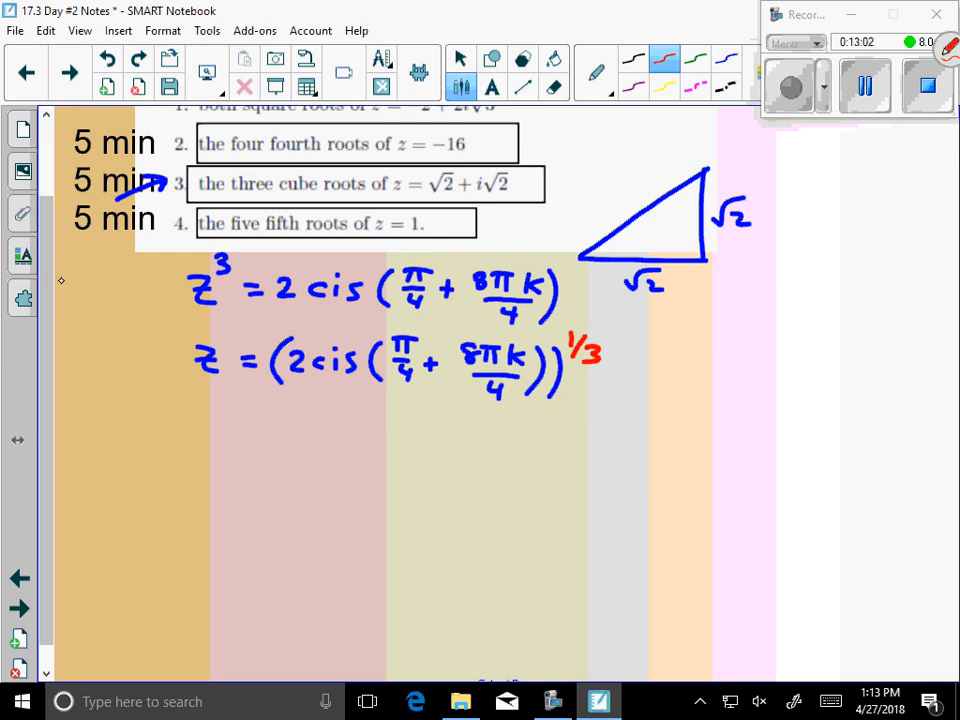
scroll(down, 3)
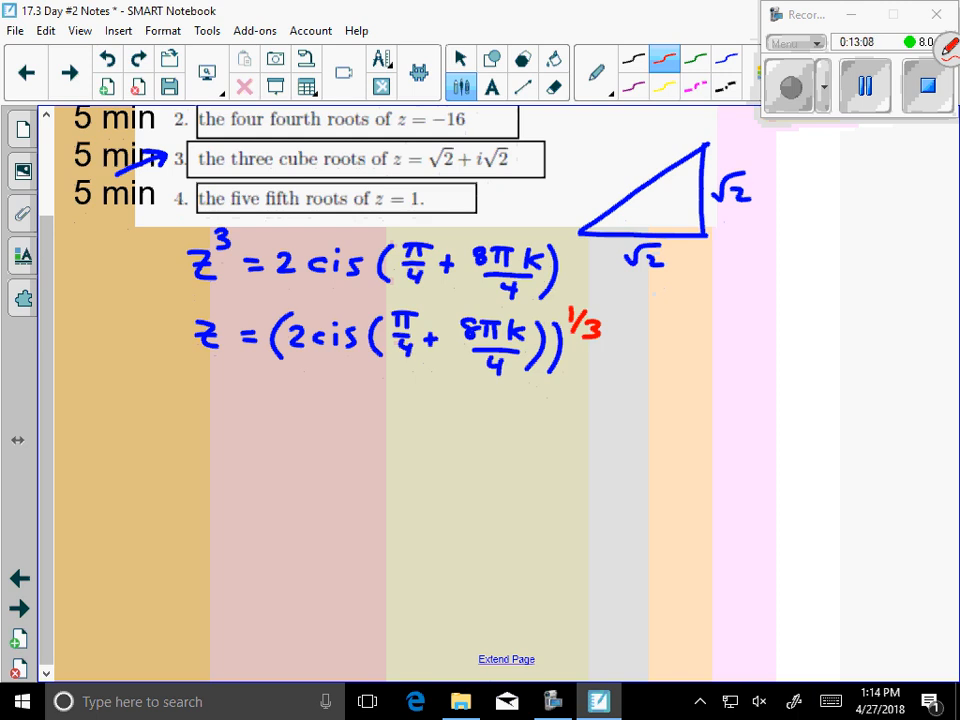
- Write in red z = ∛2 cis(π/12 + 8πk/12) with the angle starting π/12
drag(200, 400, 240, 410)
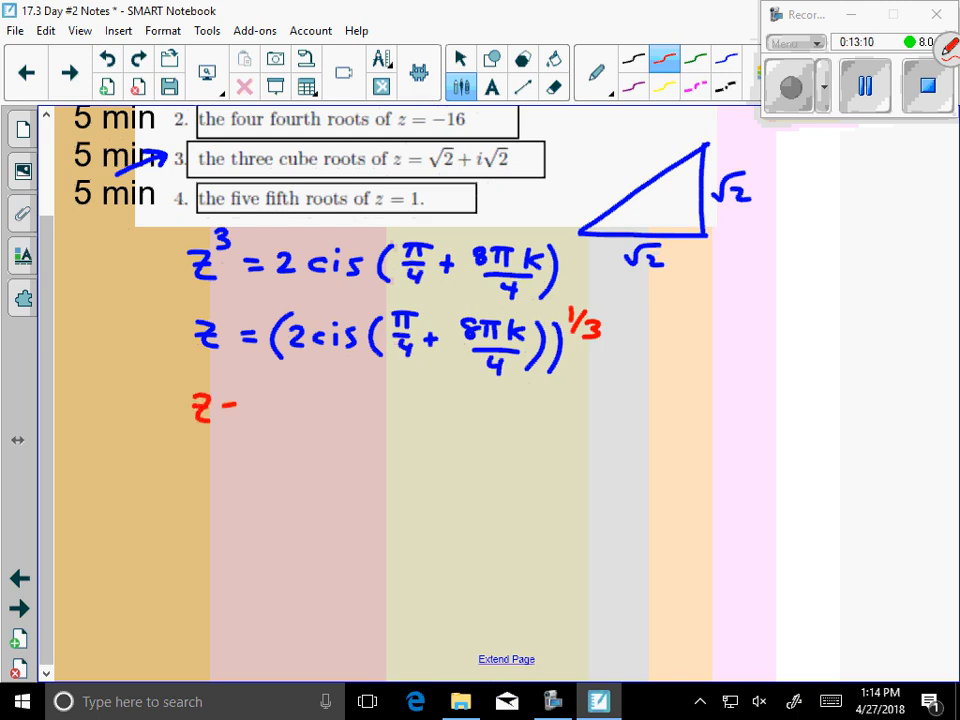
drag(256, 400, 310, 420)
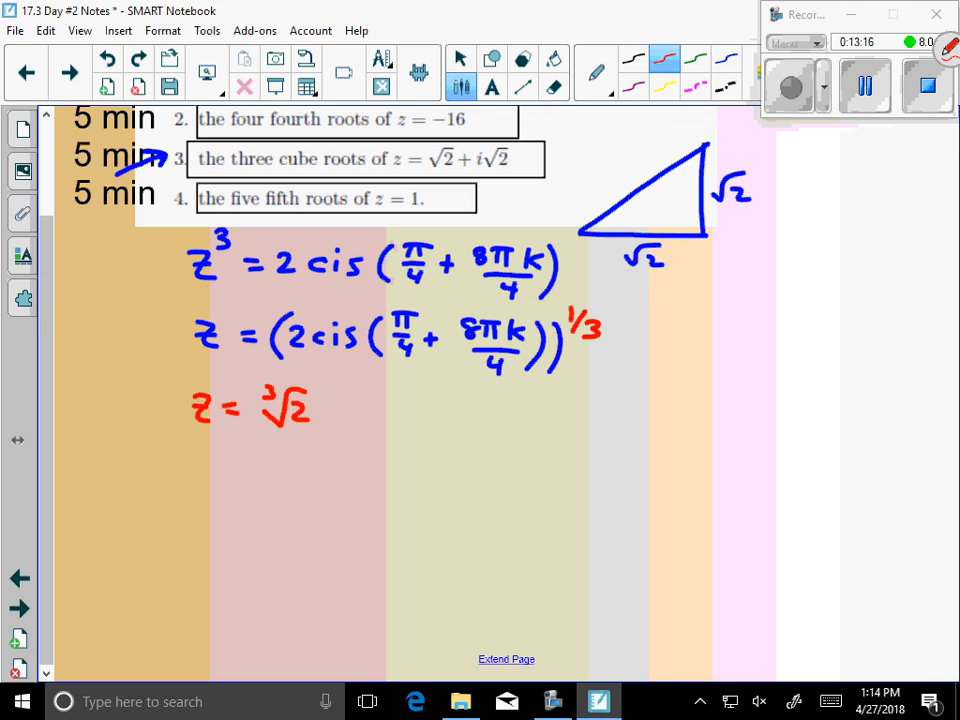
drag(320, 410, 344, 410)
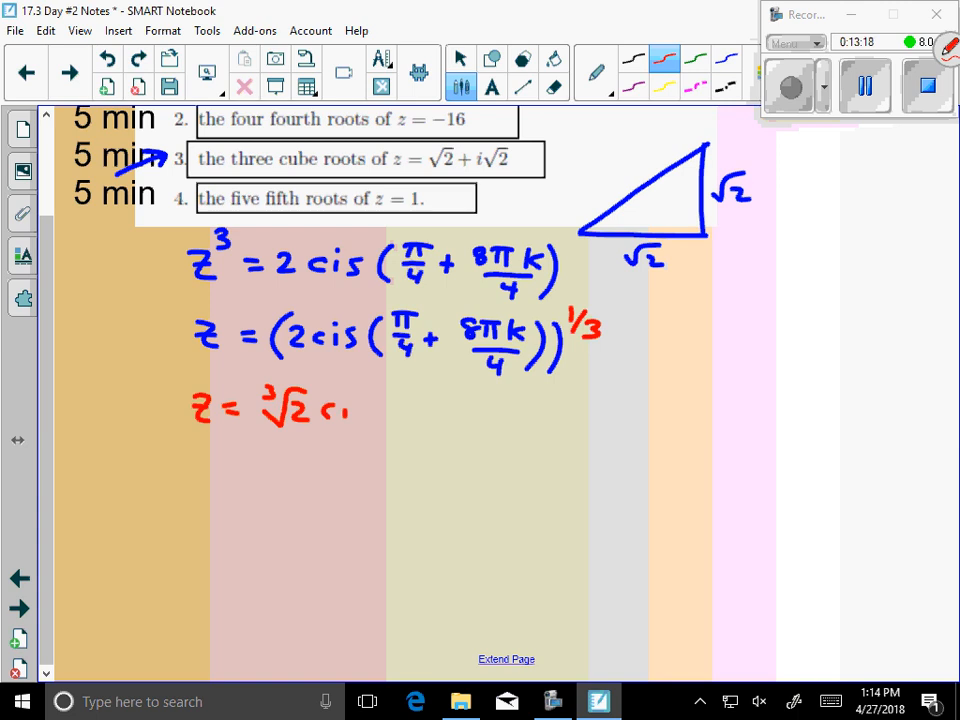
drag(344, 404, 396, 430)
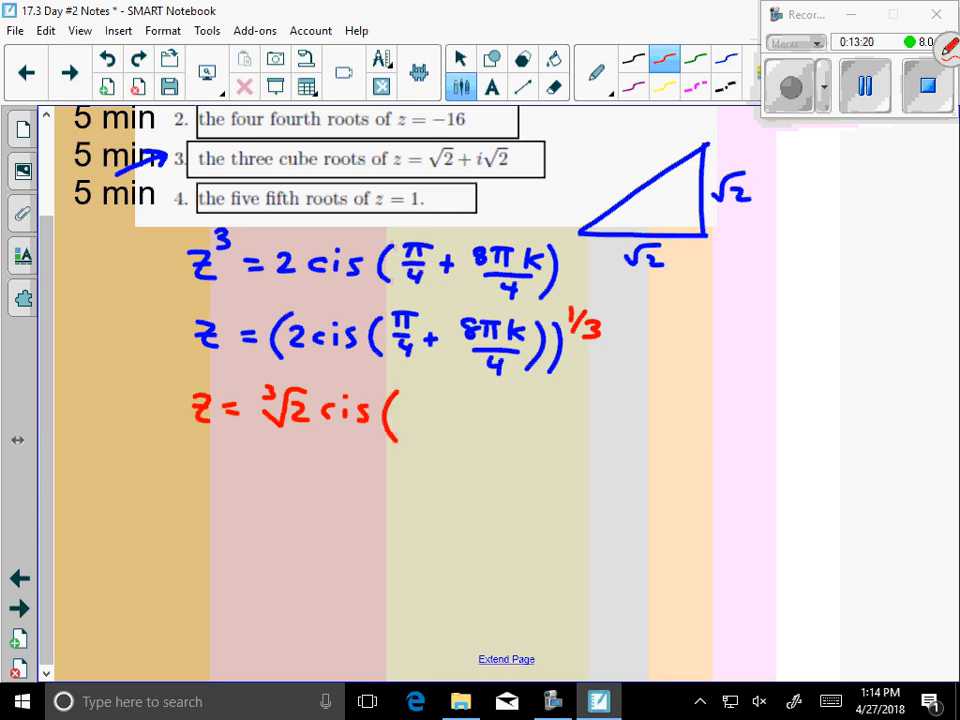
text(π/12 + 8πk/12))
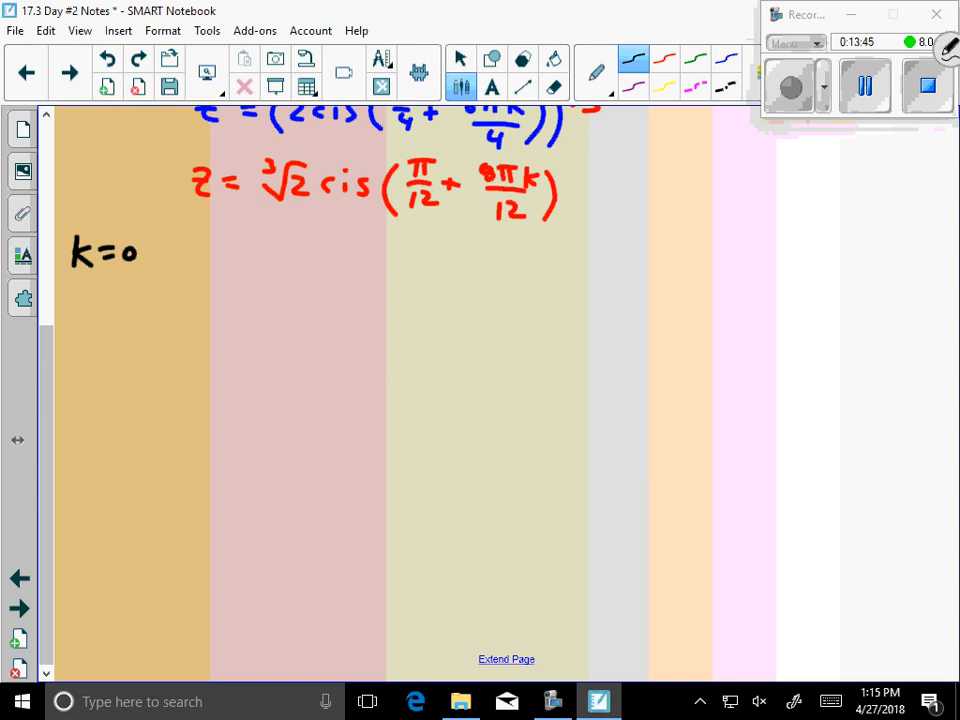
- Write k=1 and k=2 under k=0 and remove the extra k=3 line
drag(72, 320, 130, 320)
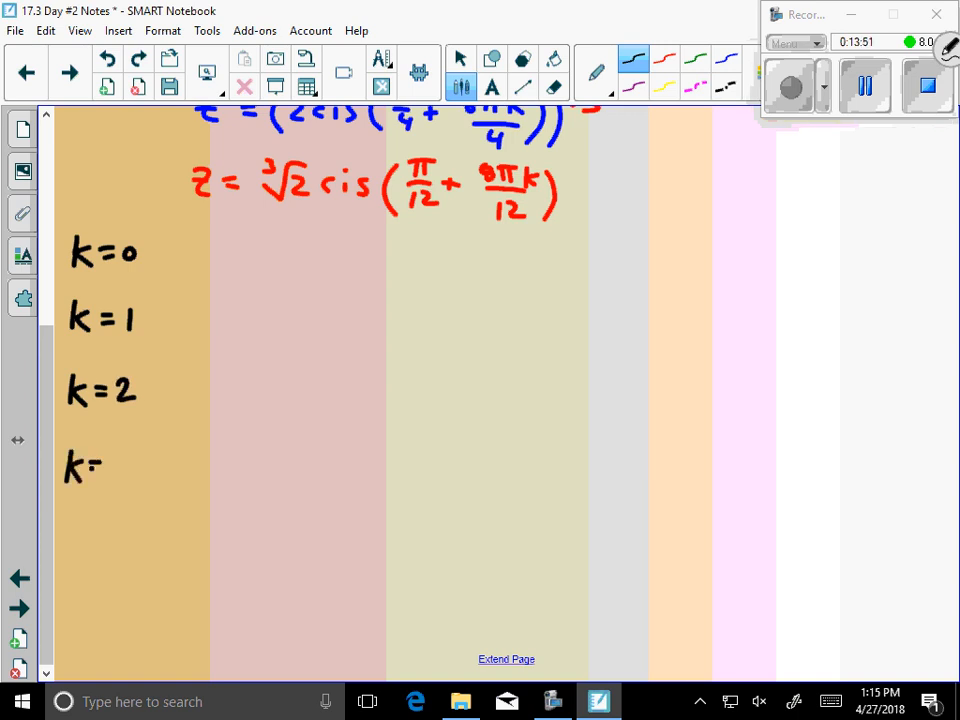
drag(110, 470, 130, 470)
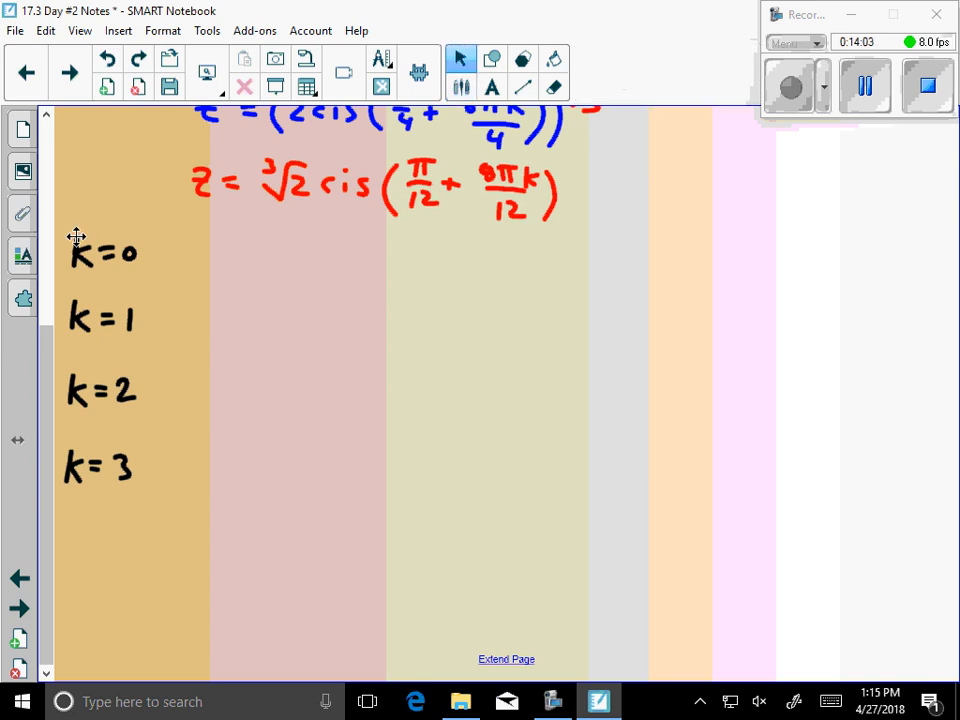
click(552, 88)
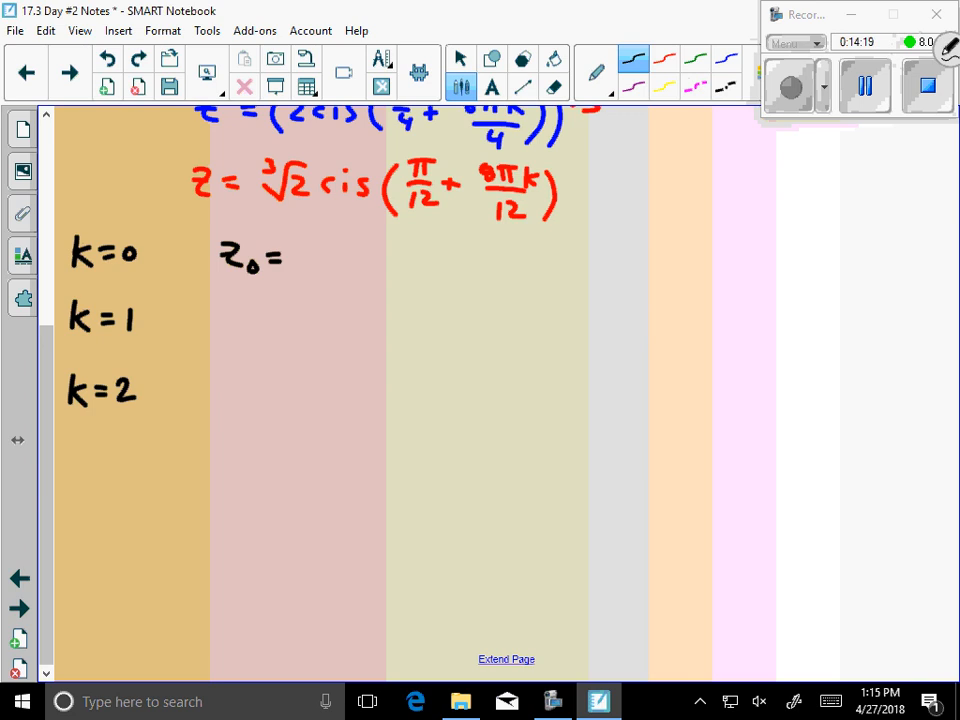
- Write z₀ = ∛2 cis(π/12), z₁ = ∛2 cis(3π/4), z₂ = ∛2 cis(17π/12) with an arrow after z₂
drag(300, 260, 336, 250)
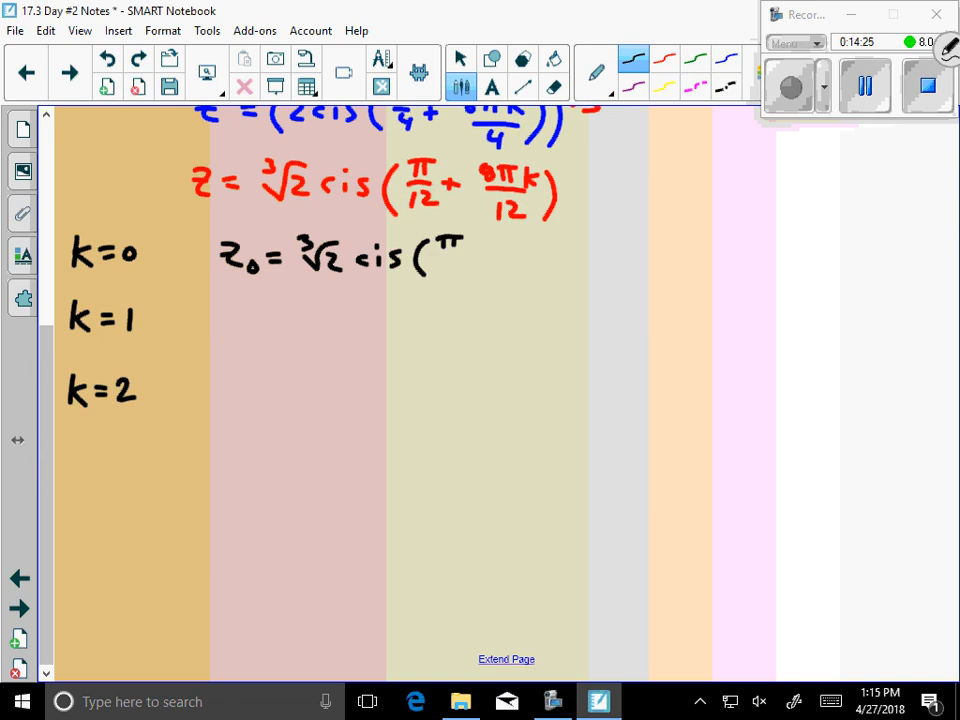
drag(430, 244, 490, 280)
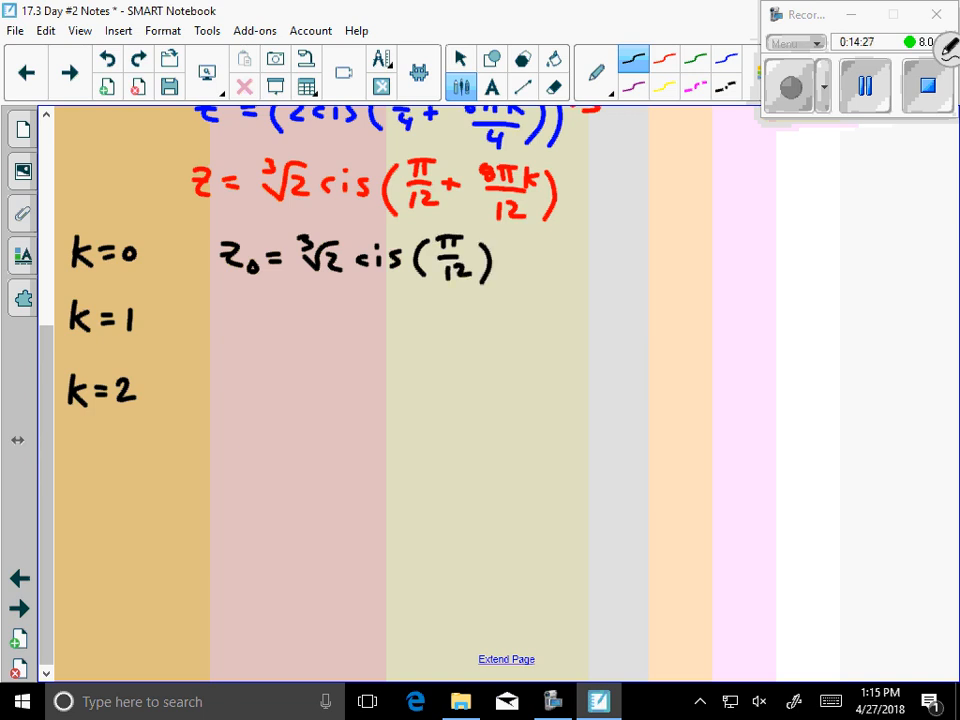
drag(222, 316, 250, 336)
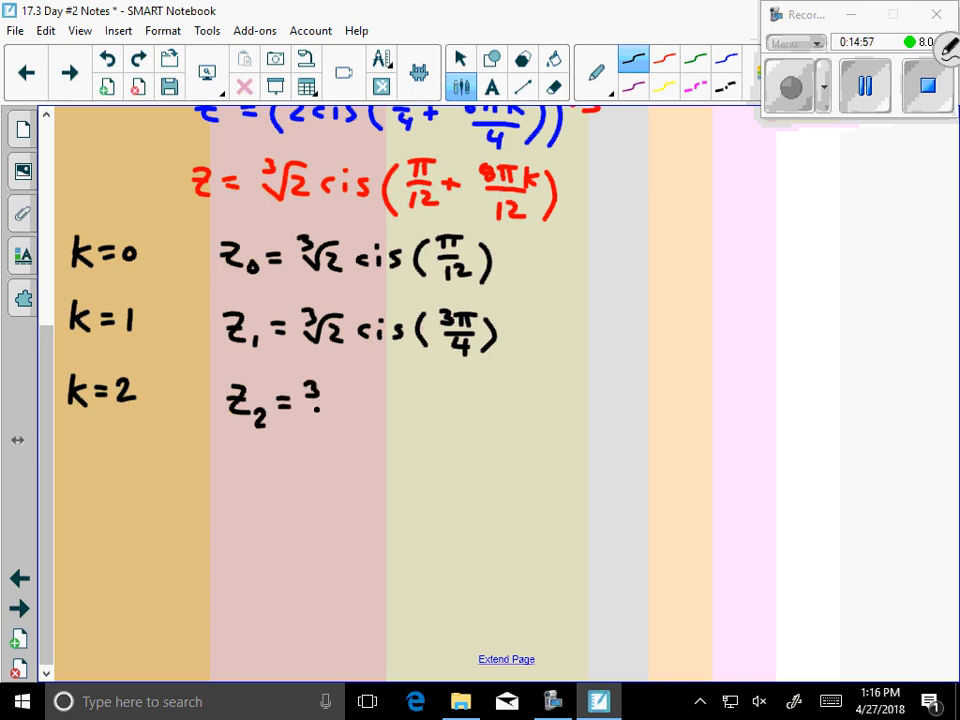
drag(320, 400, 420, 400)
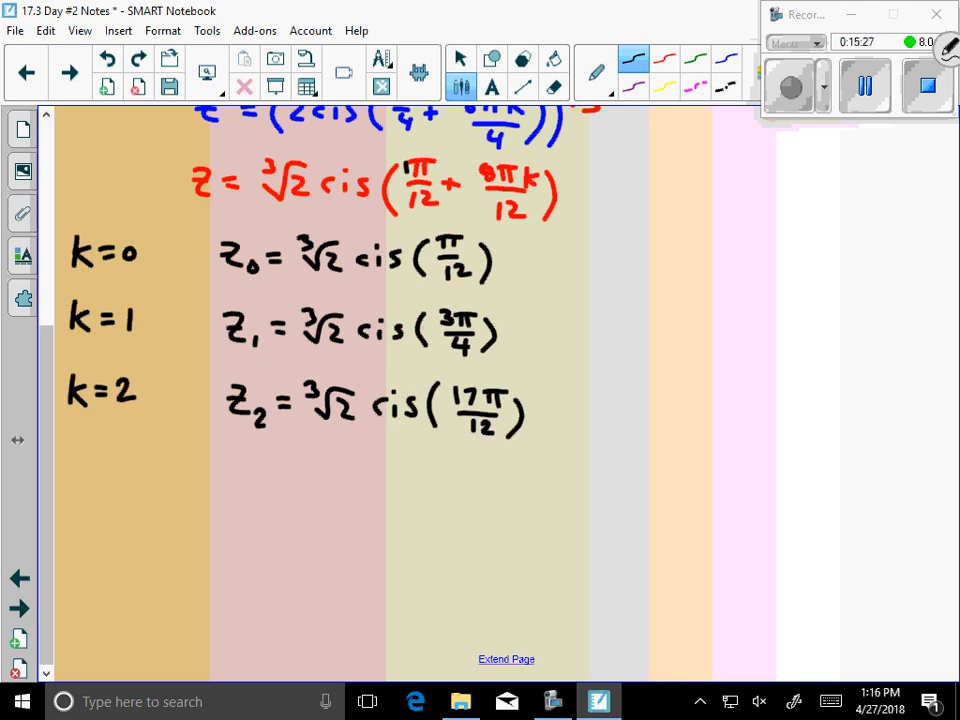
drag(540, 414, 600, 414)
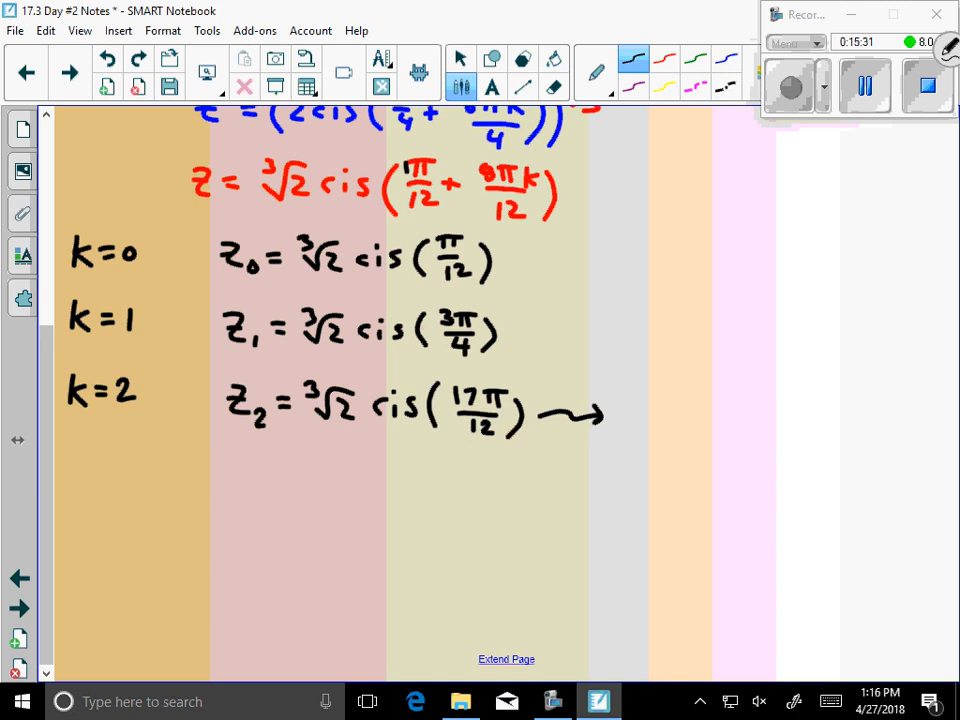
- Rewrite z₂ as ∛2 cis(−7π/12) after the arrow and draw coordinate axes below
click(636, 404)
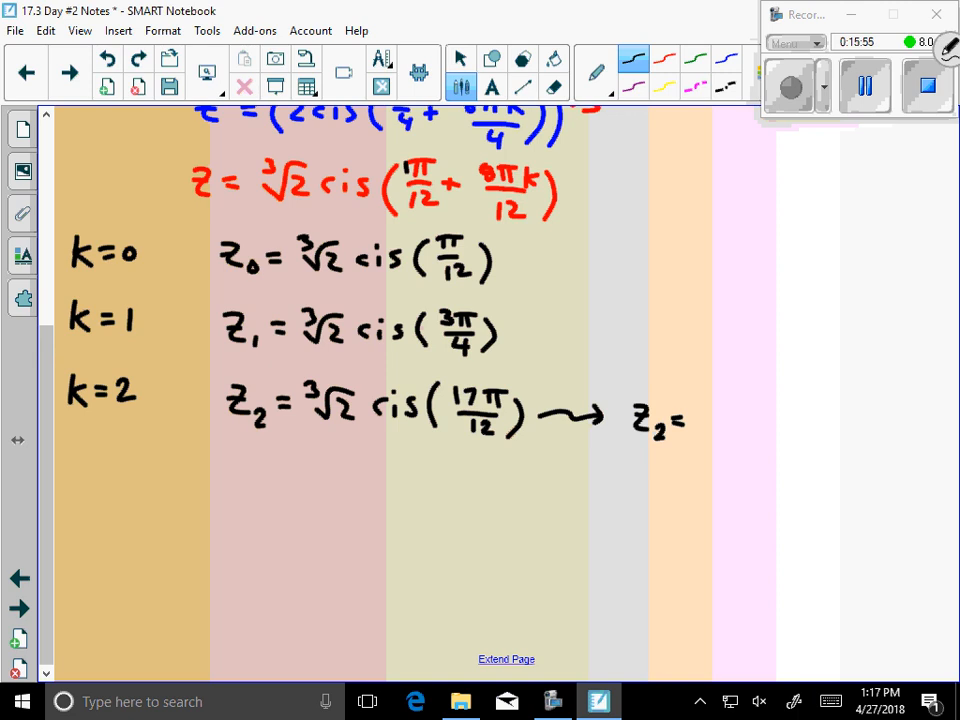
drag(700, 404, 716, 430)
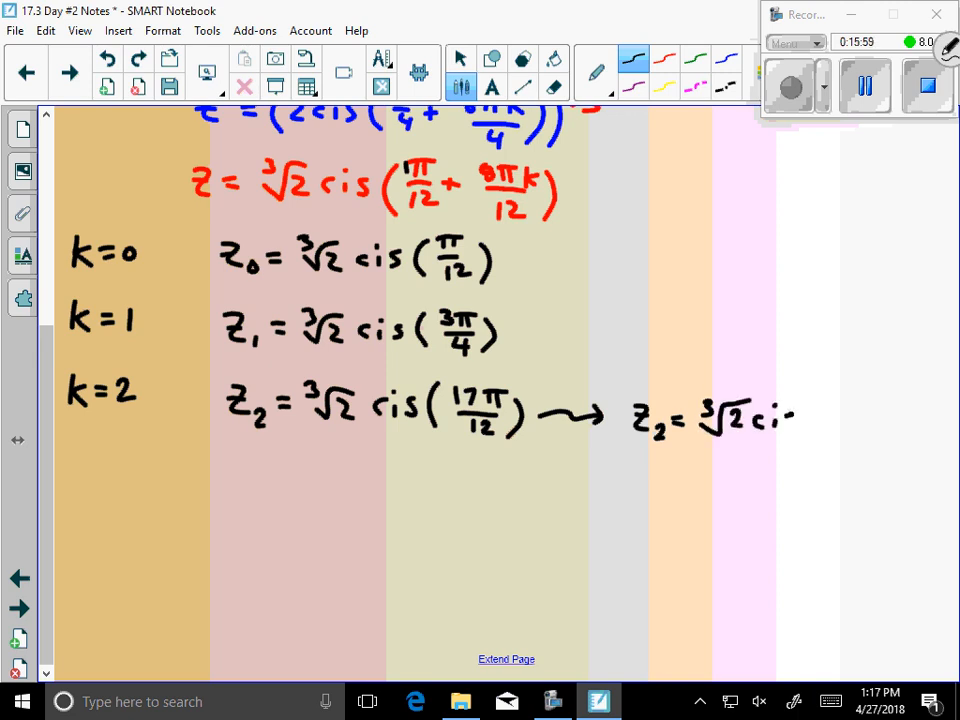
drag(800, 414, 864, 414)
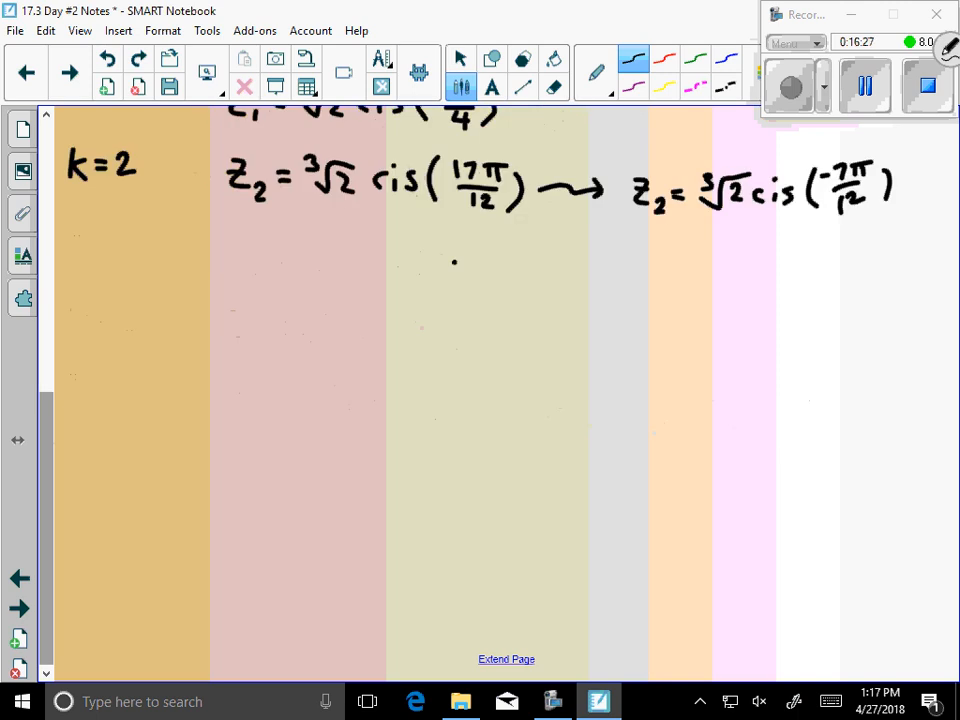
drag(458, 258, 458, 510)
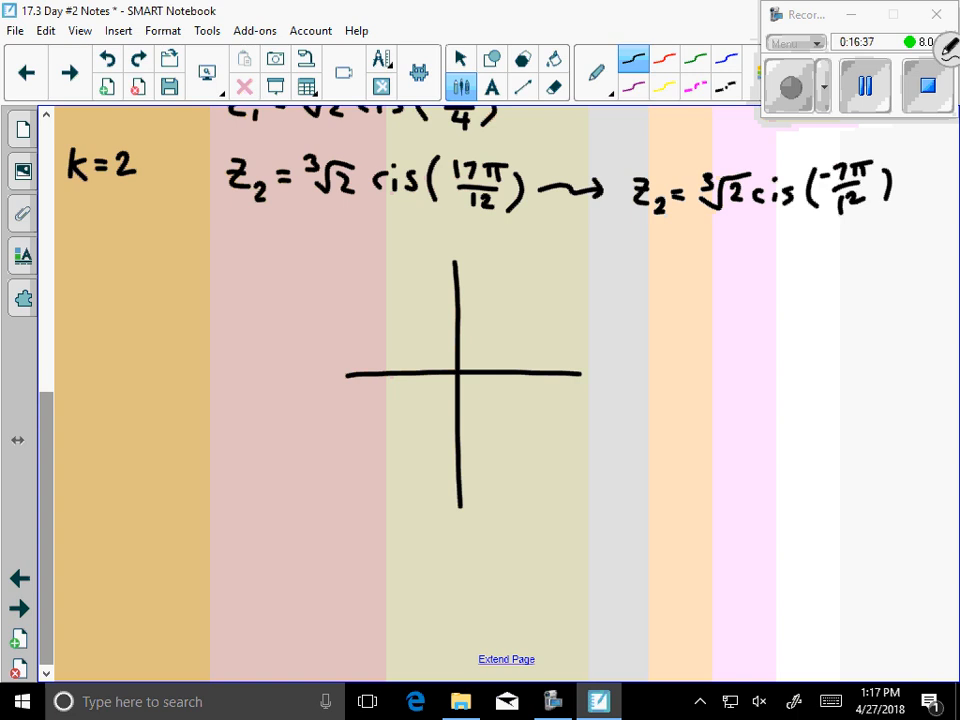
- Plot and label z₀, z₁ and the third root with dotted rays from the origin
click(556, 344)
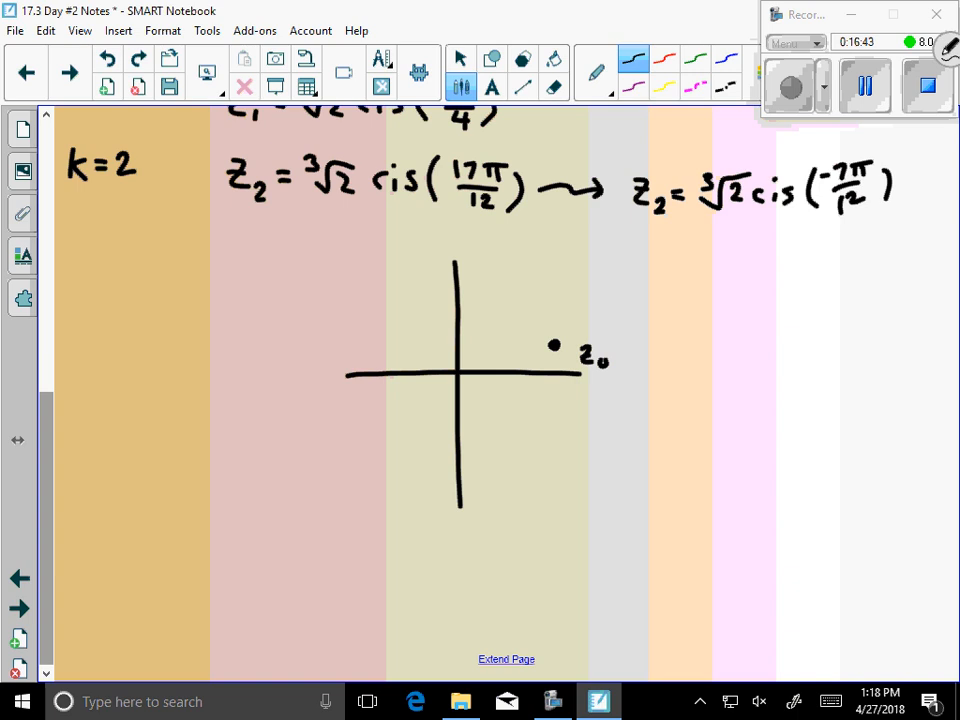
click(360, 280)
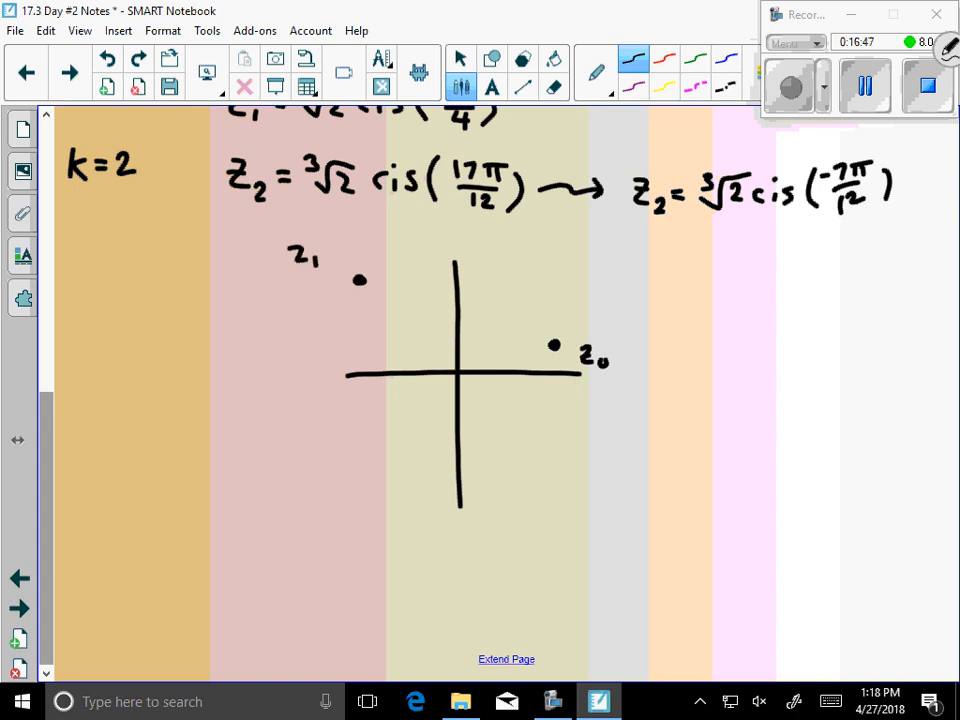
drag(362, 280, 452, 370)
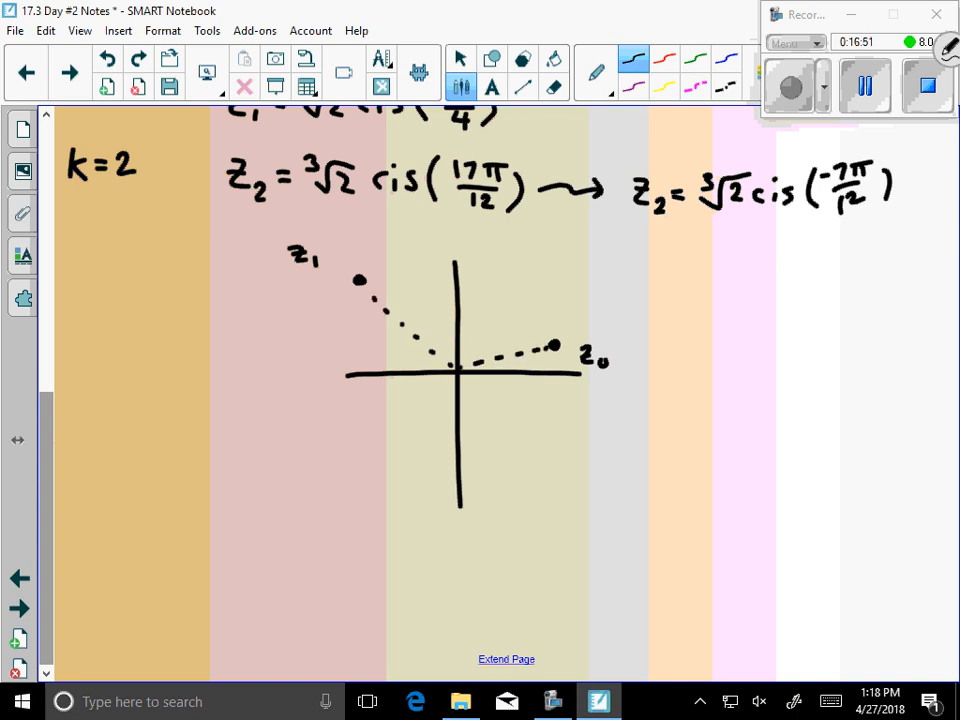
drag(450, 376, 420, 464)
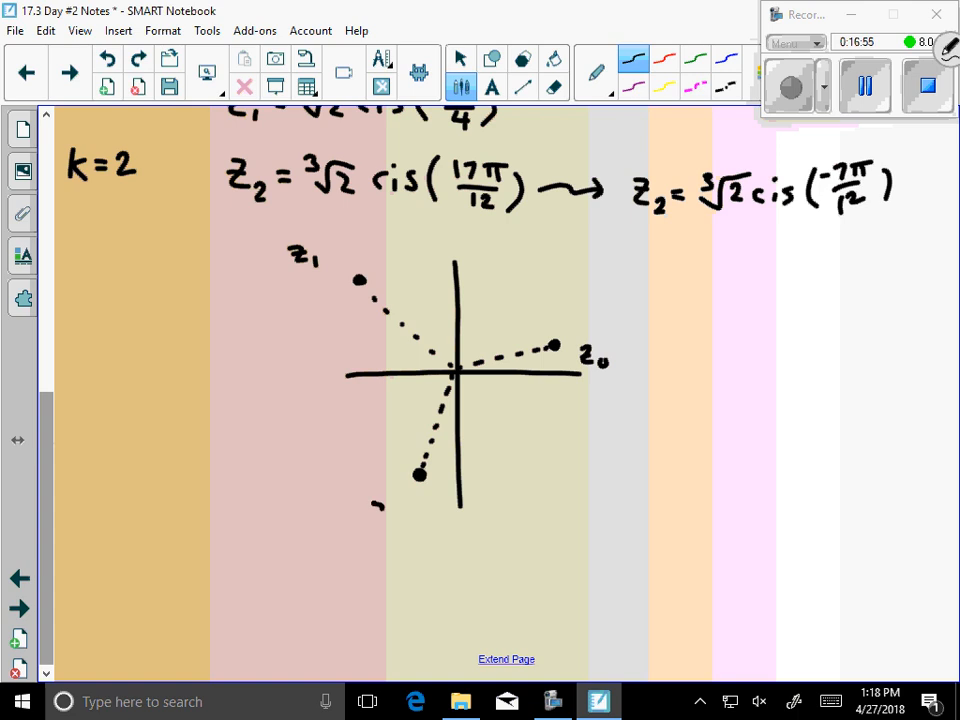
text(z_3)
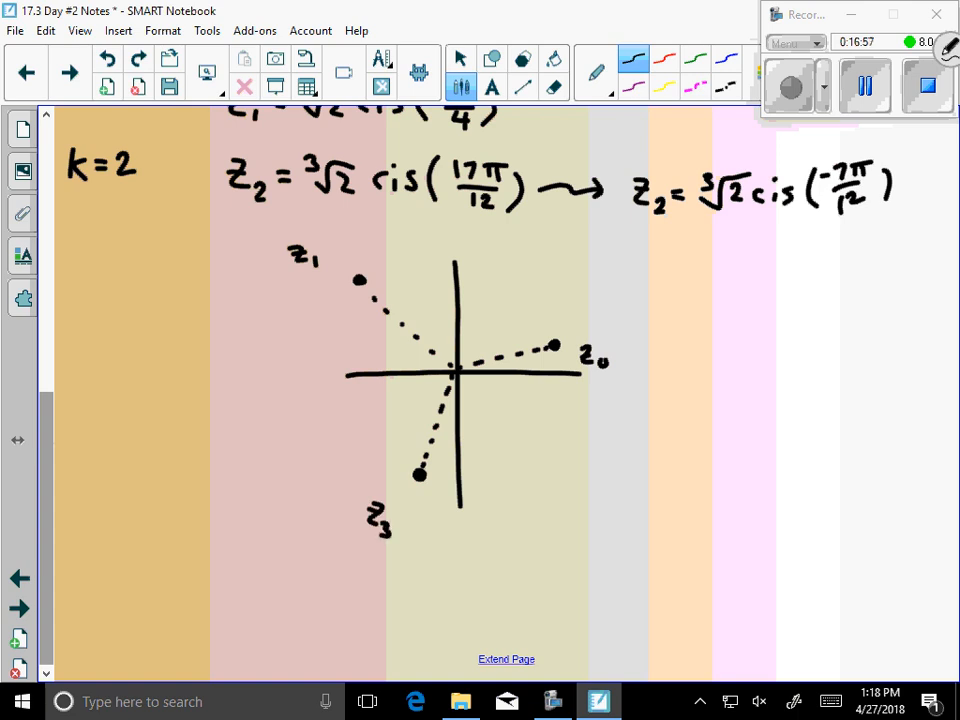